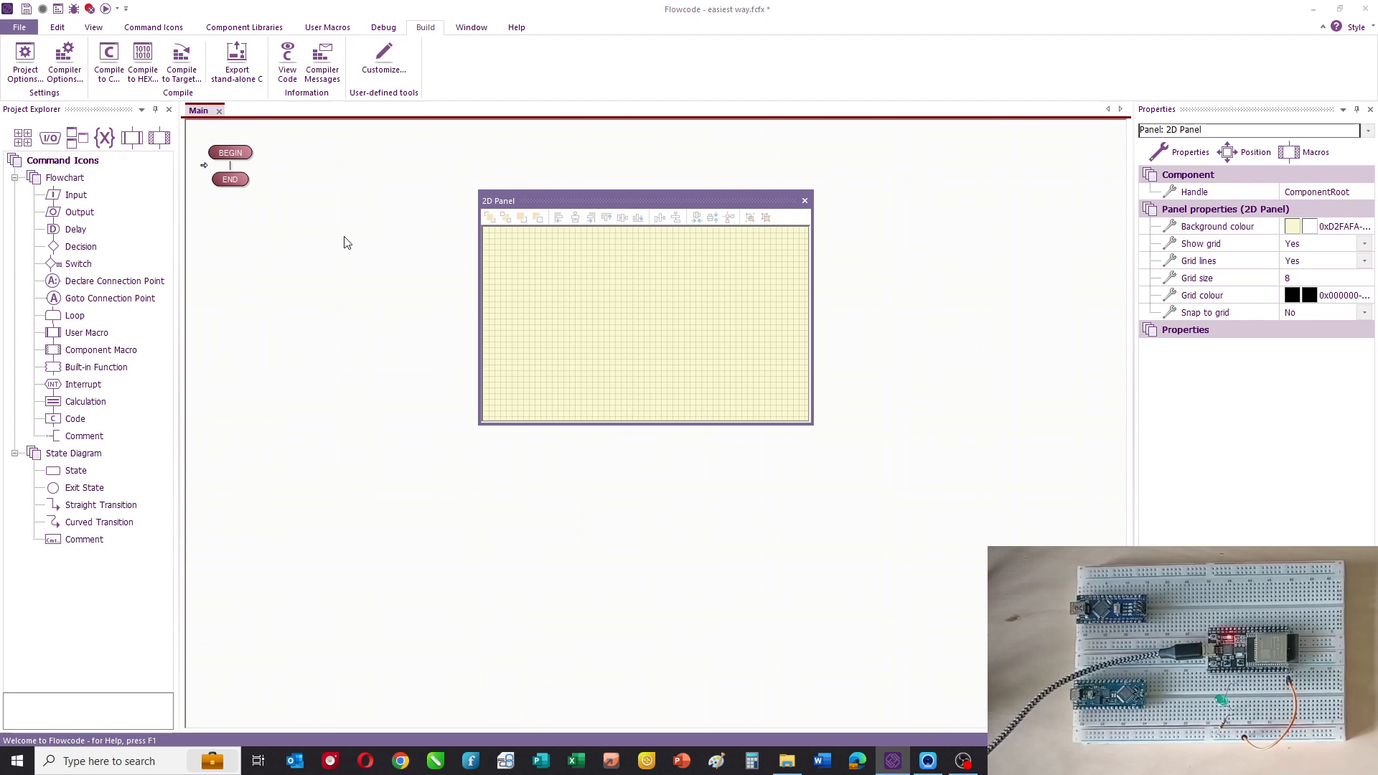
Add a mono LED to the 2D panel and connect it to pin0 of the ESP32.
{"action": "left_click", "coordinate": [244, 26]}
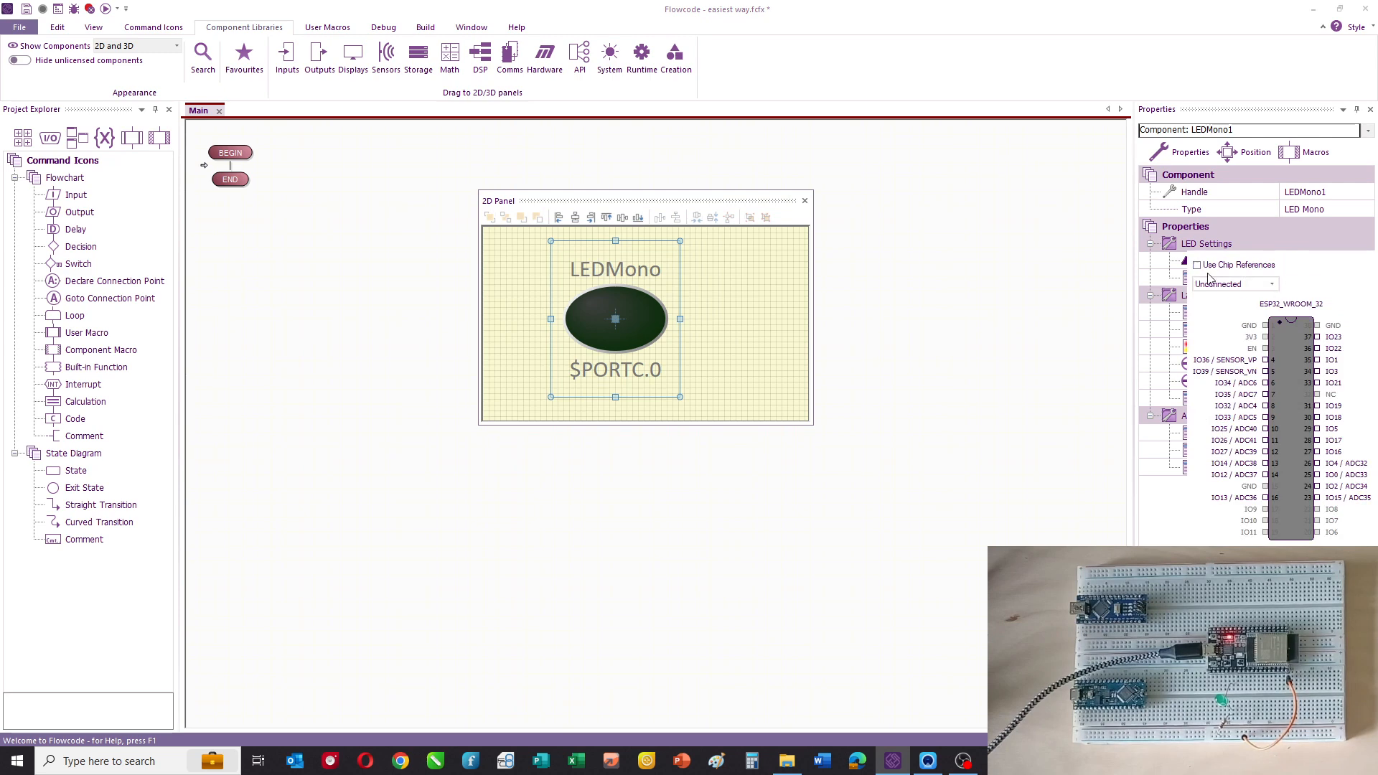
{"action": "left_click", "coordinate": [1270, 283]}
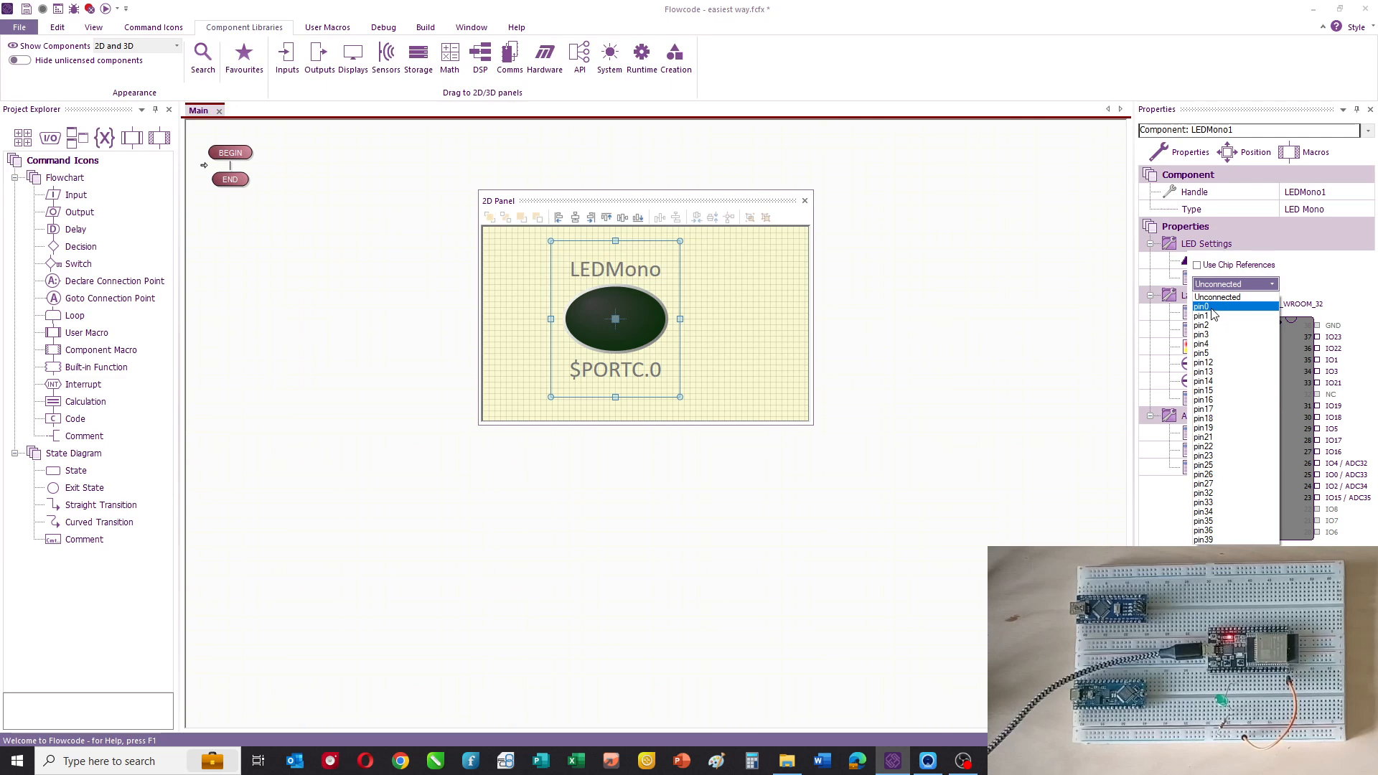
{"action": "left_click", "coordinate": [1202, 307]}
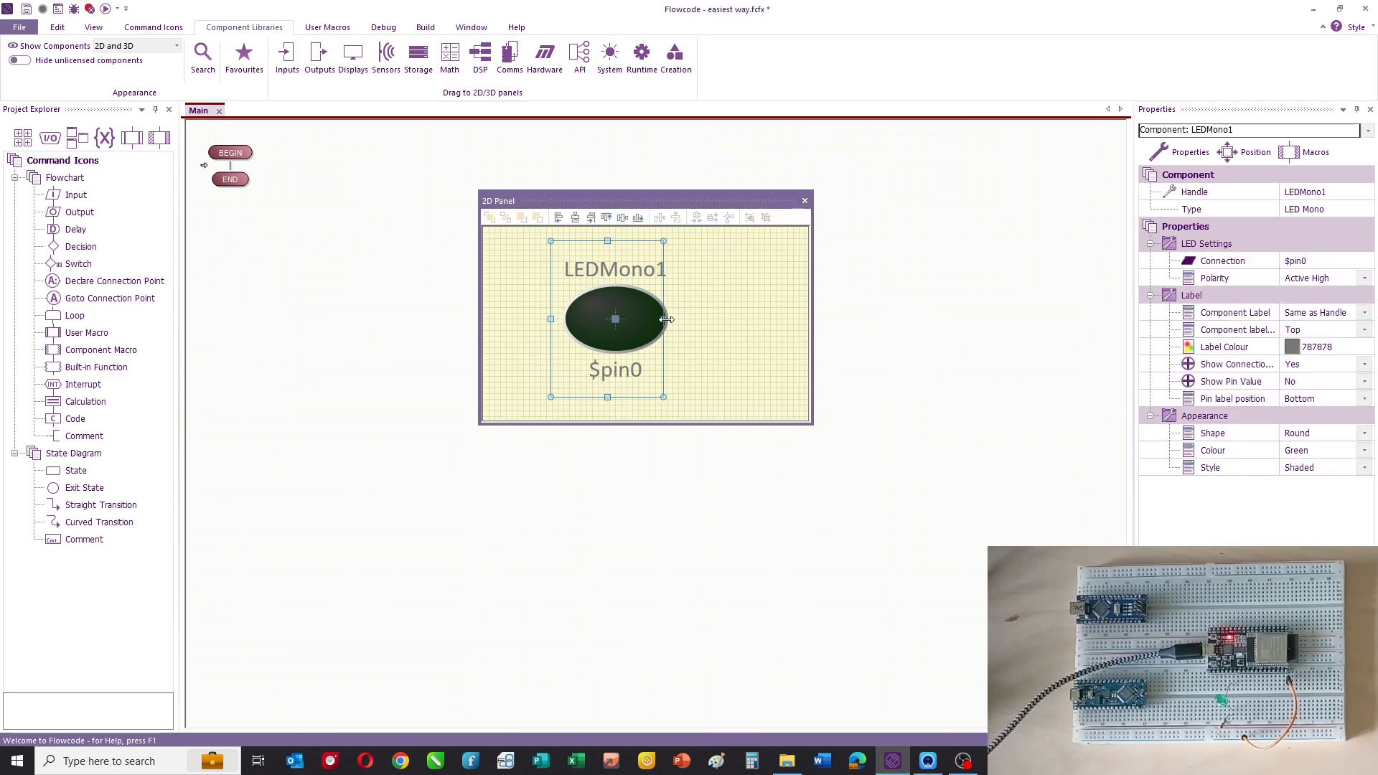
{"action": "left_click_drag", "start_coordinate": [663, 319], "coordinate": [654, 319]}
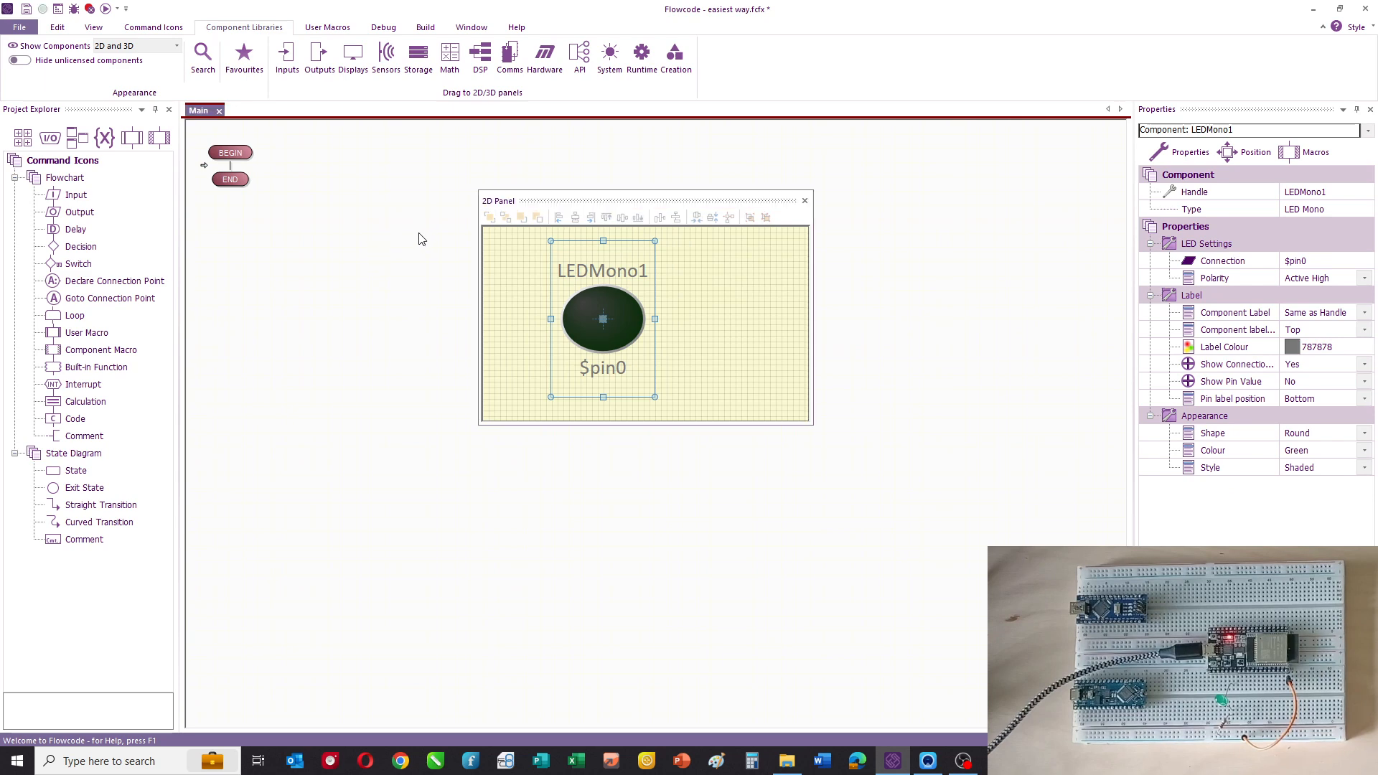
Add two output icons setting pin0 to 1 then 0, each followed by a 1 s delay.
{"action": "left_click", "coordinate": [153, 25]}
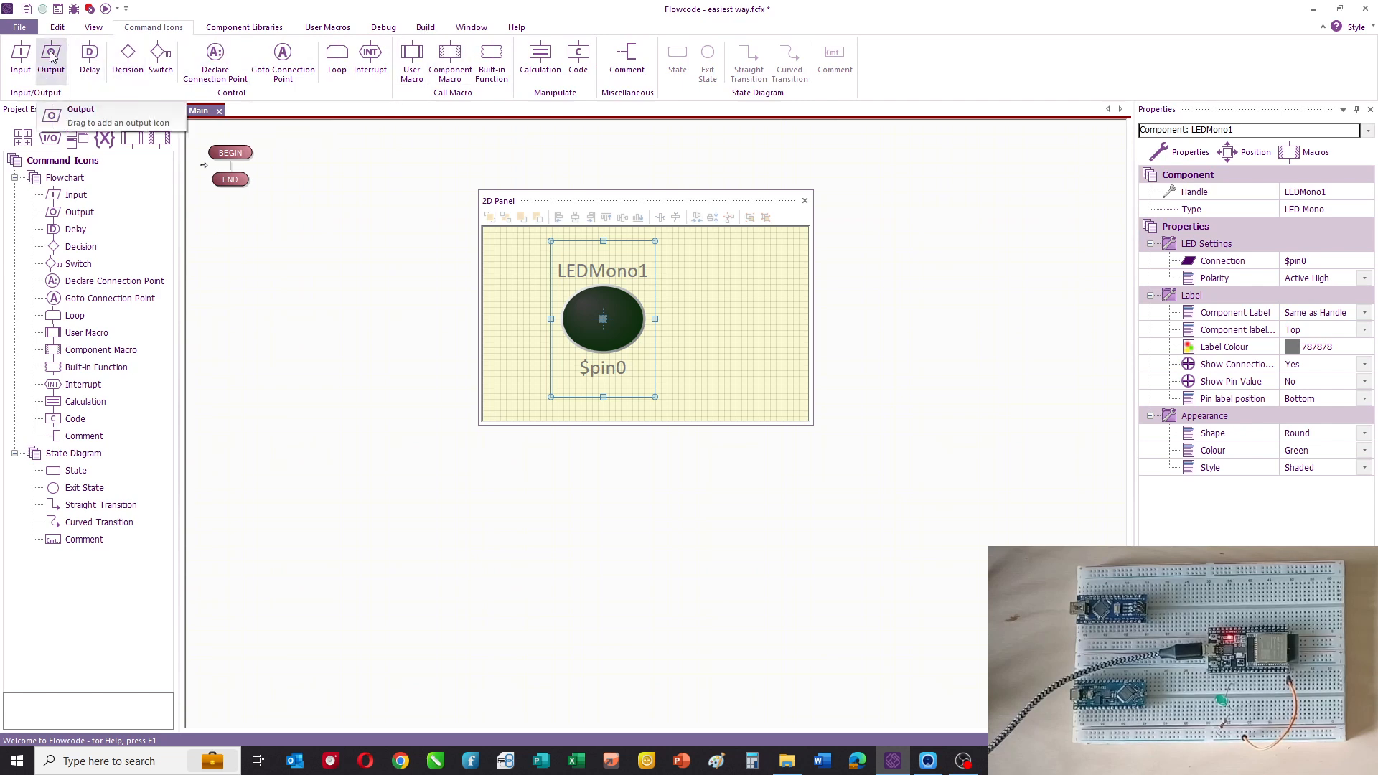
{"action": "left_click_drag", "start_coordinate": [52, 58], "coordinate": [230, 185]}
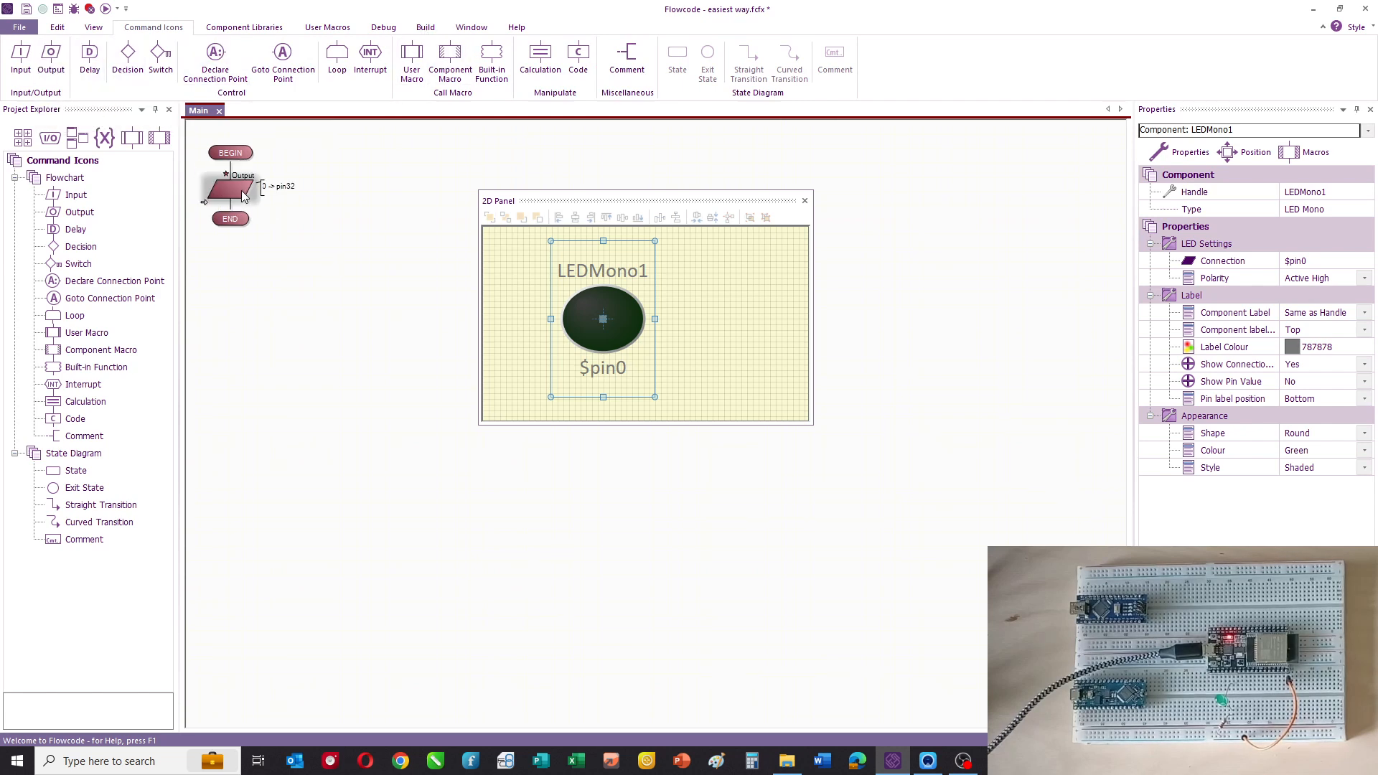
{"action": "double_click", "coordinate": [230, 185]}
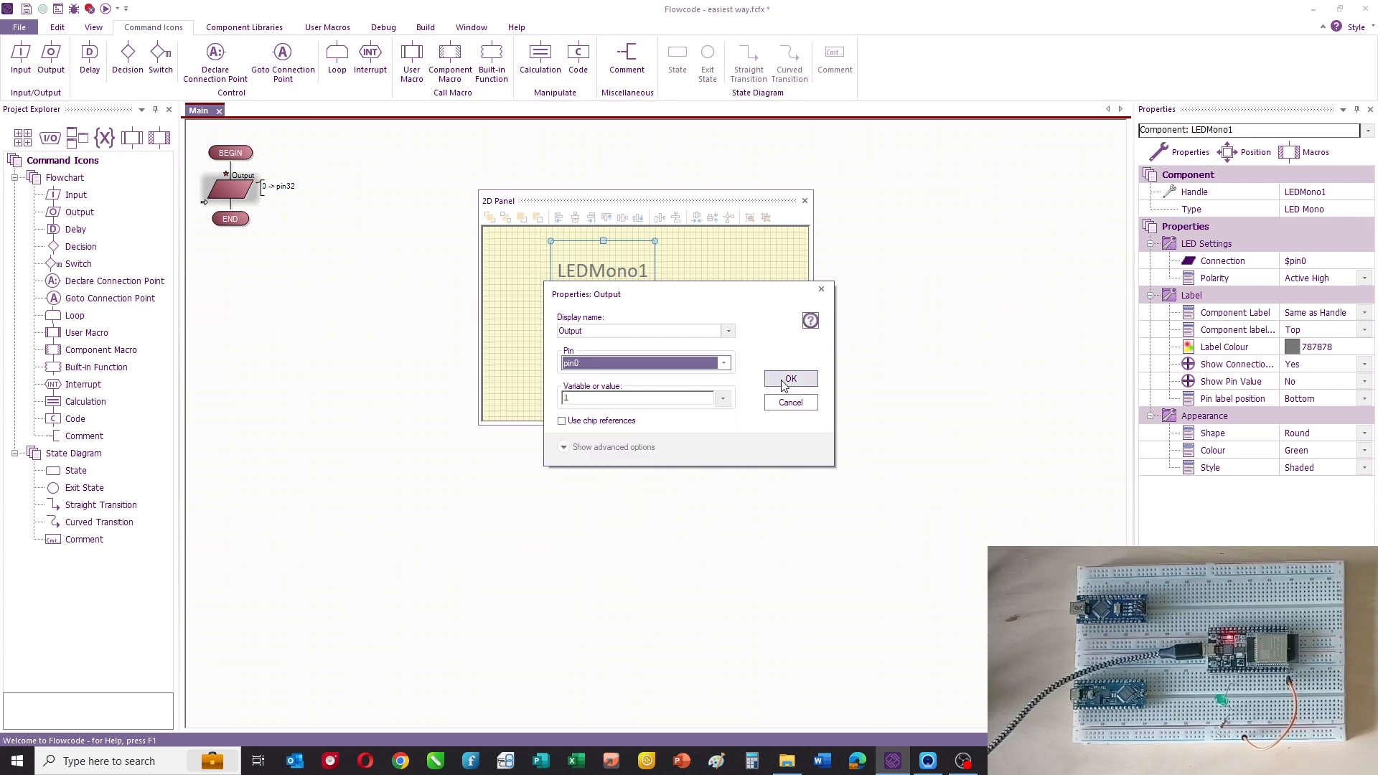
{"action": "left_click", "coordinate": [789, 379]}
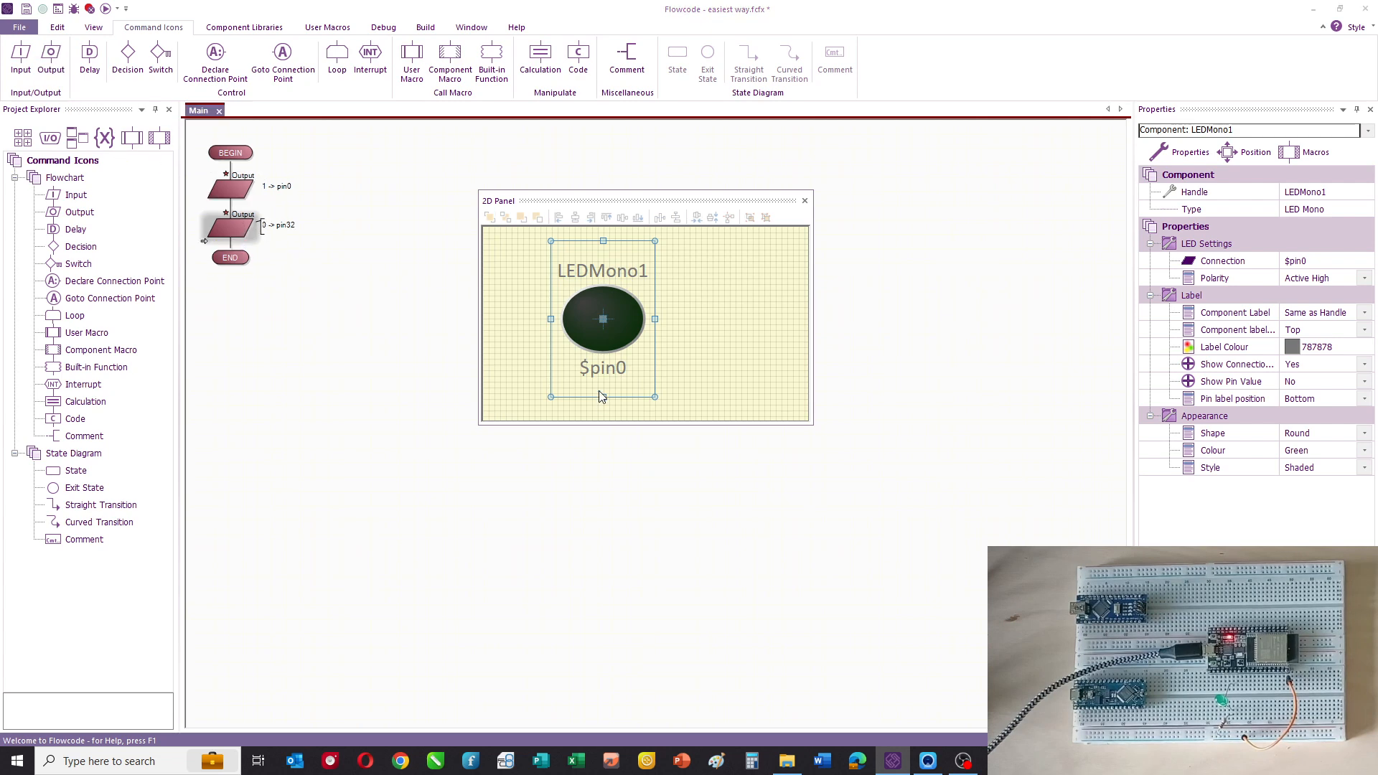
{"action": "double_click", "coordinate": [234, 227]}
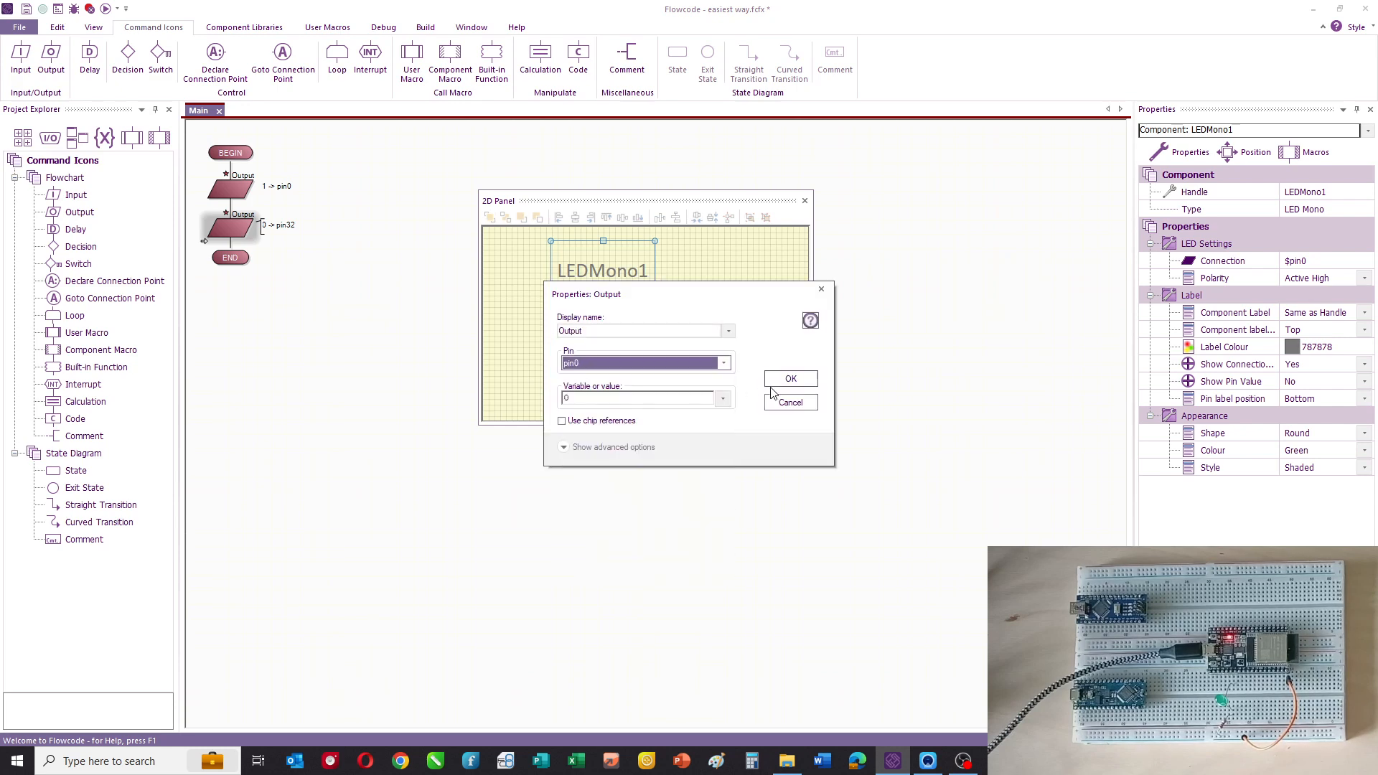
{"action": "left_click", "coordinate": [789, 377]}
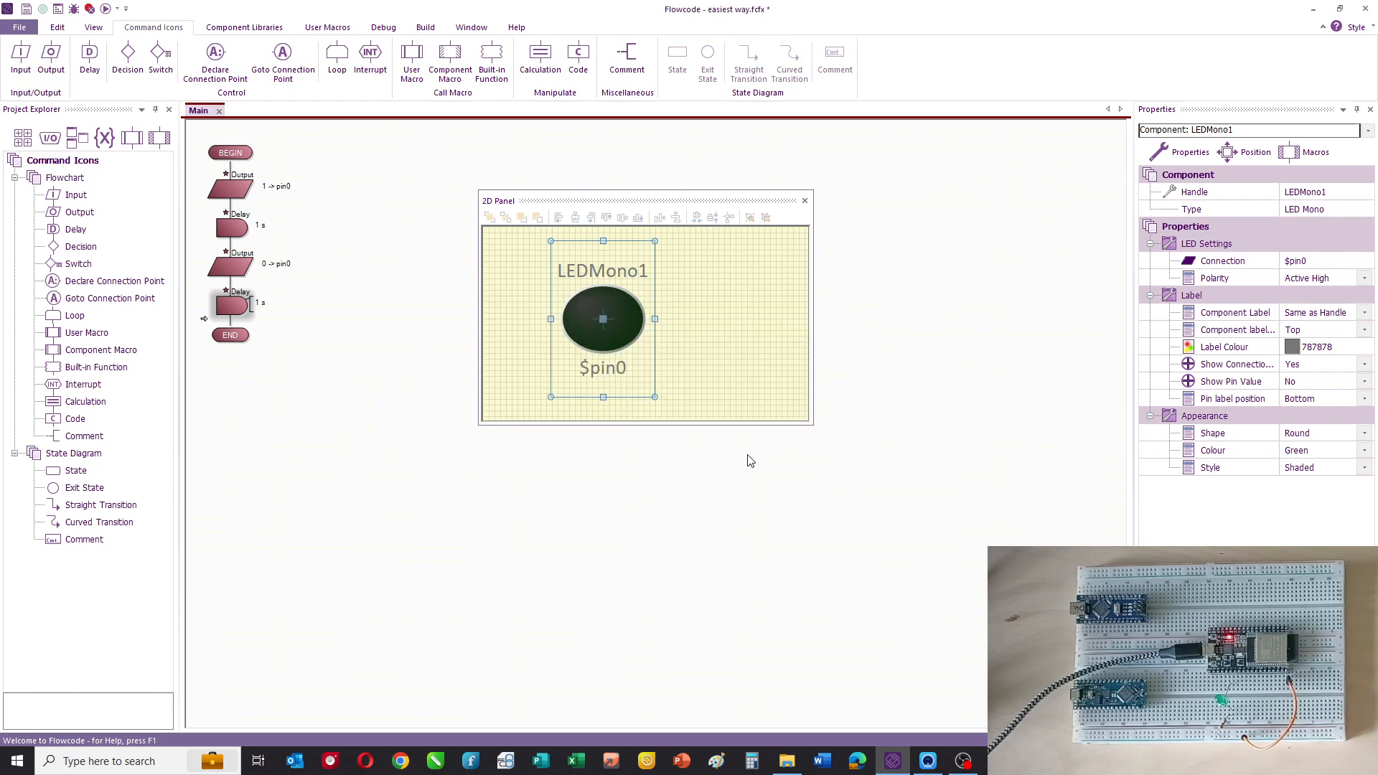
{"action": "left_click", "coordinate": [382, 27]}
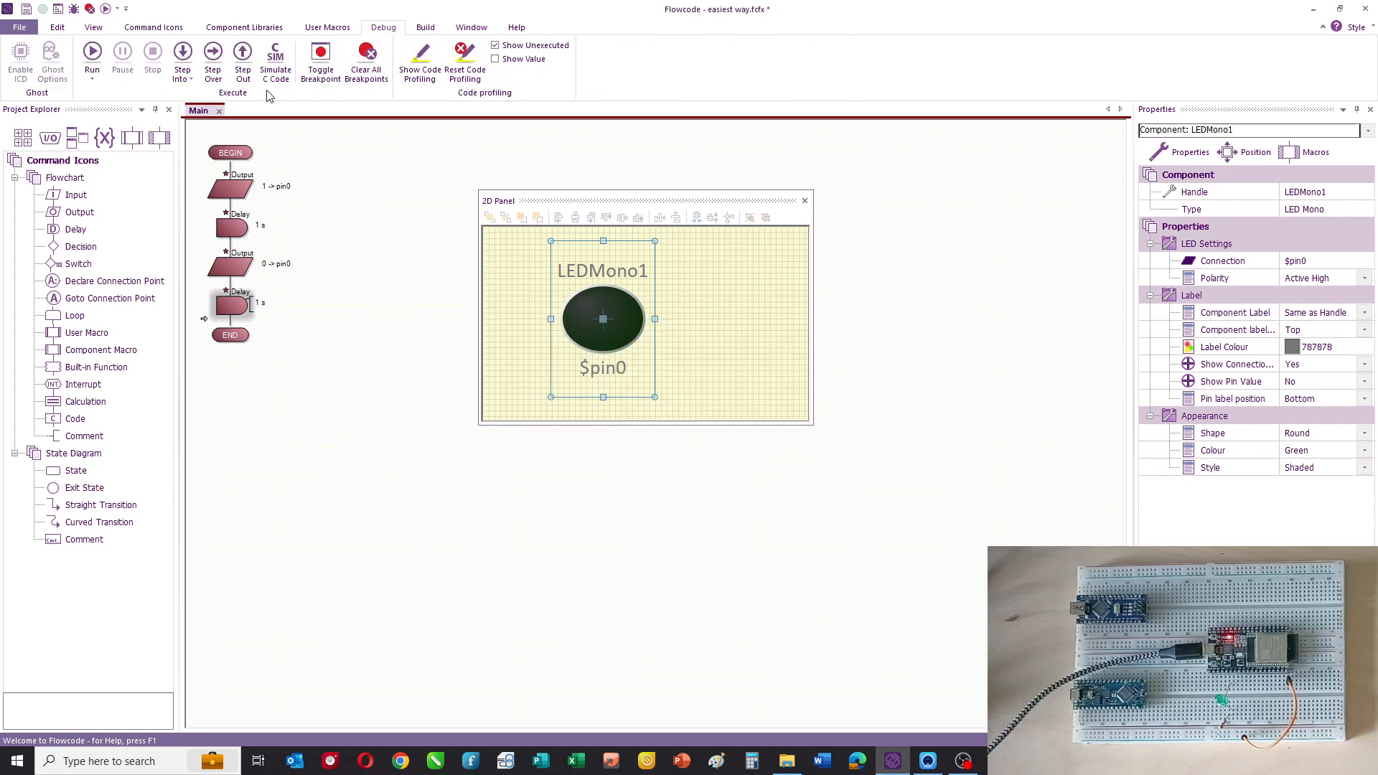
{"action": "left_click", "coordinate": [91, 53]}
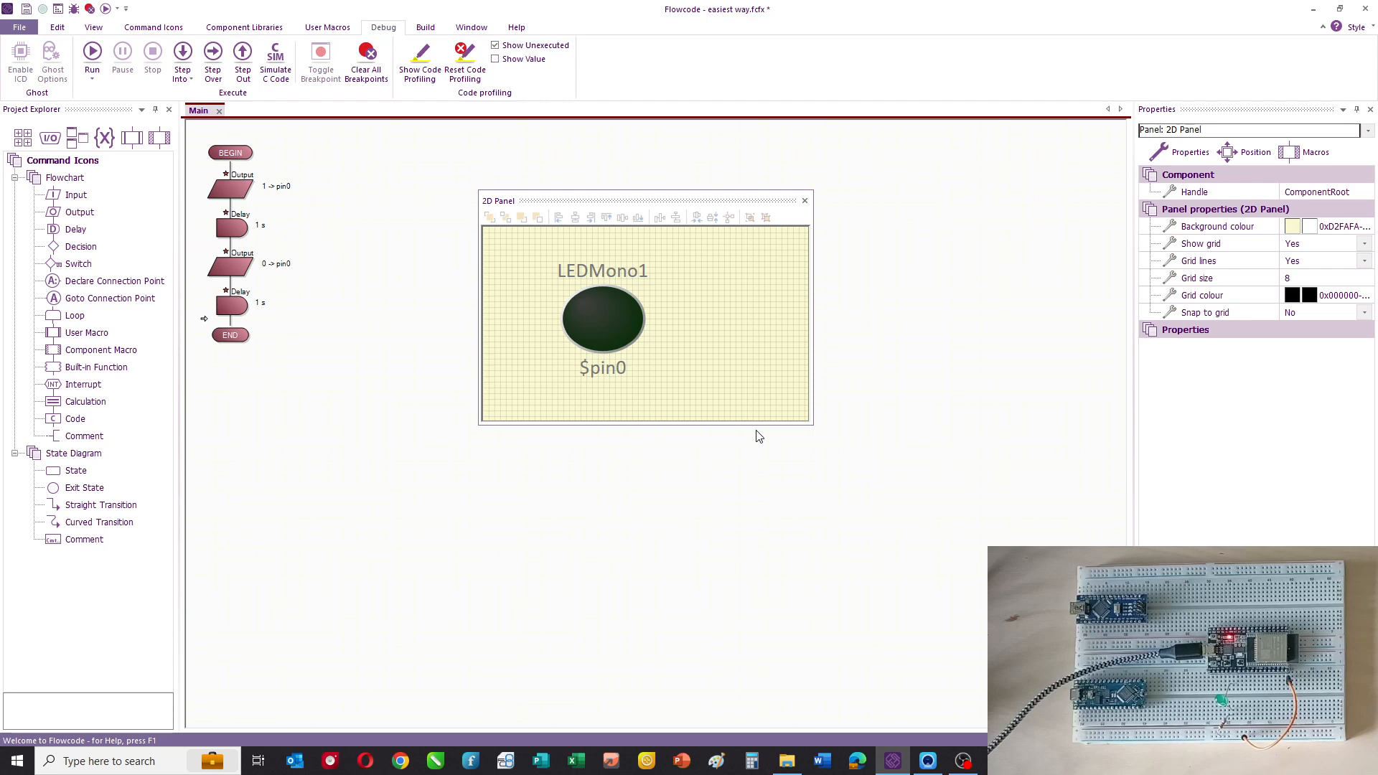
Wrap the output and delay icons in a loop with a fixed count of 10.
{"action": "left_click", "coordinate": [154, 26]}
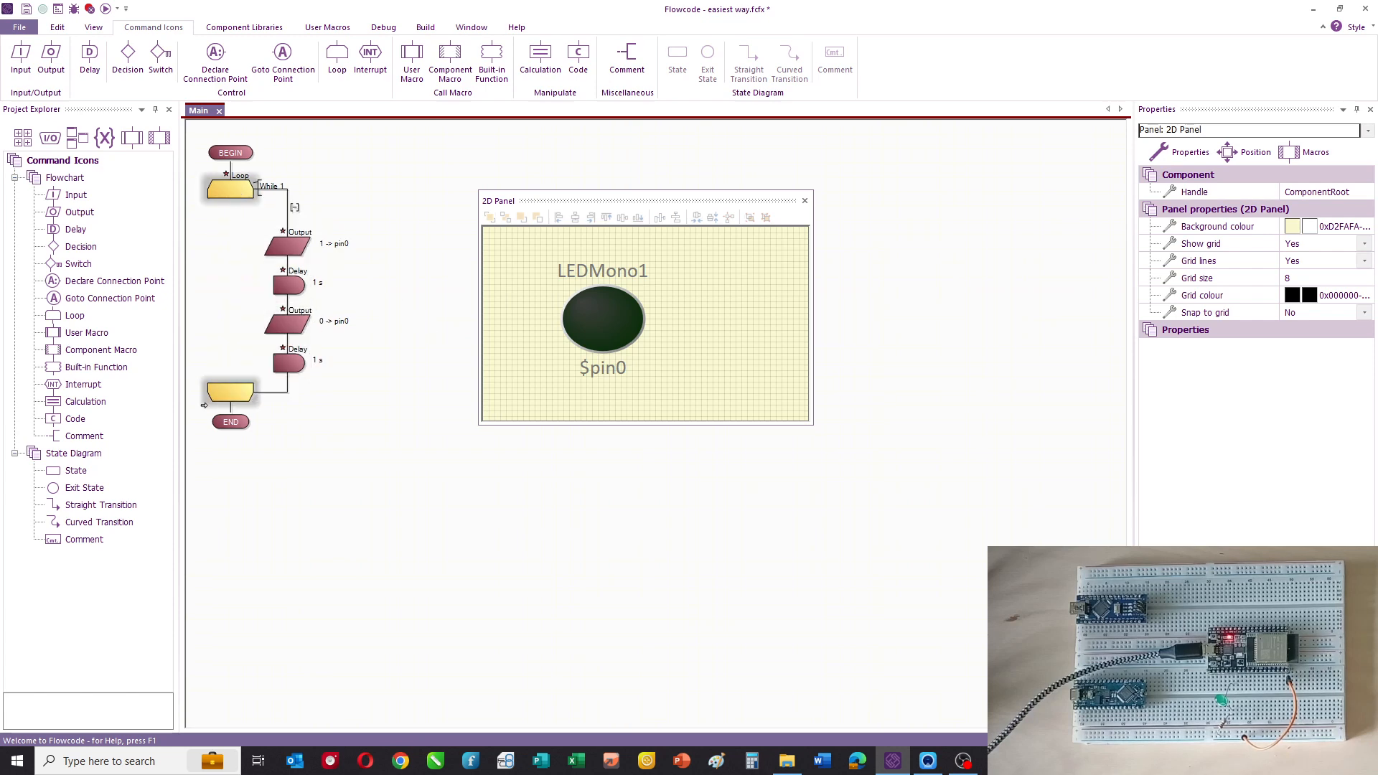
{"action": "double_click", "coordinate": [230, 187]}
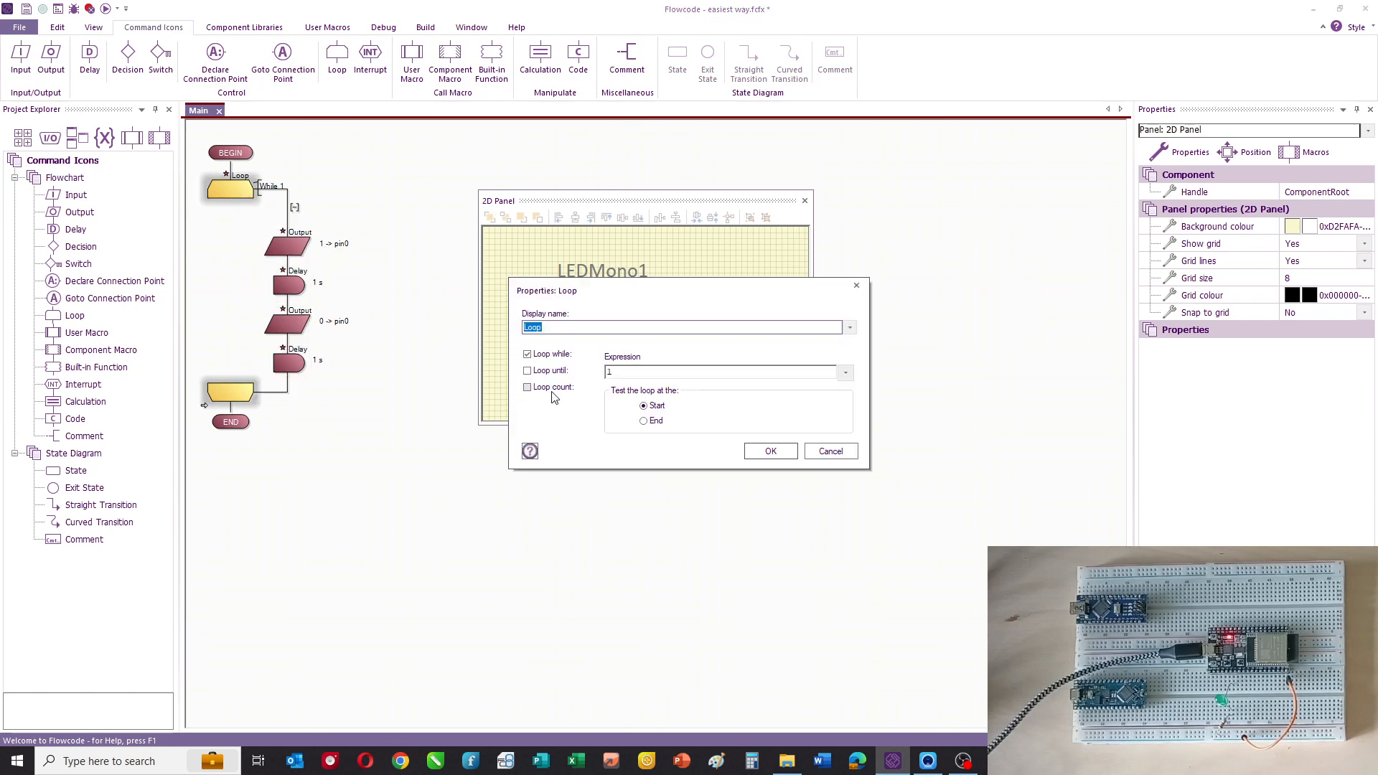
{"action": "left_click", "coordinate": [527, 386]}
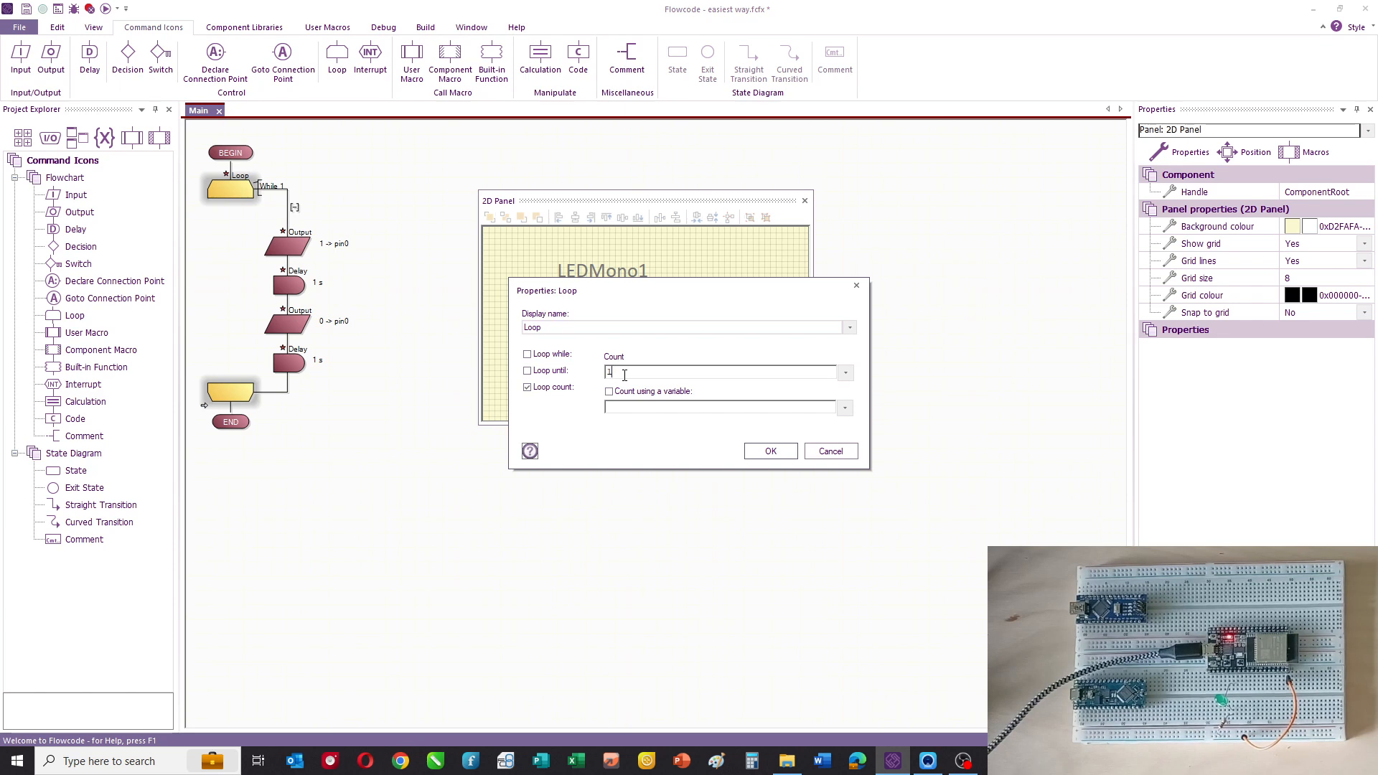
{"action": "left_click", "coordinate": [769, 451]}
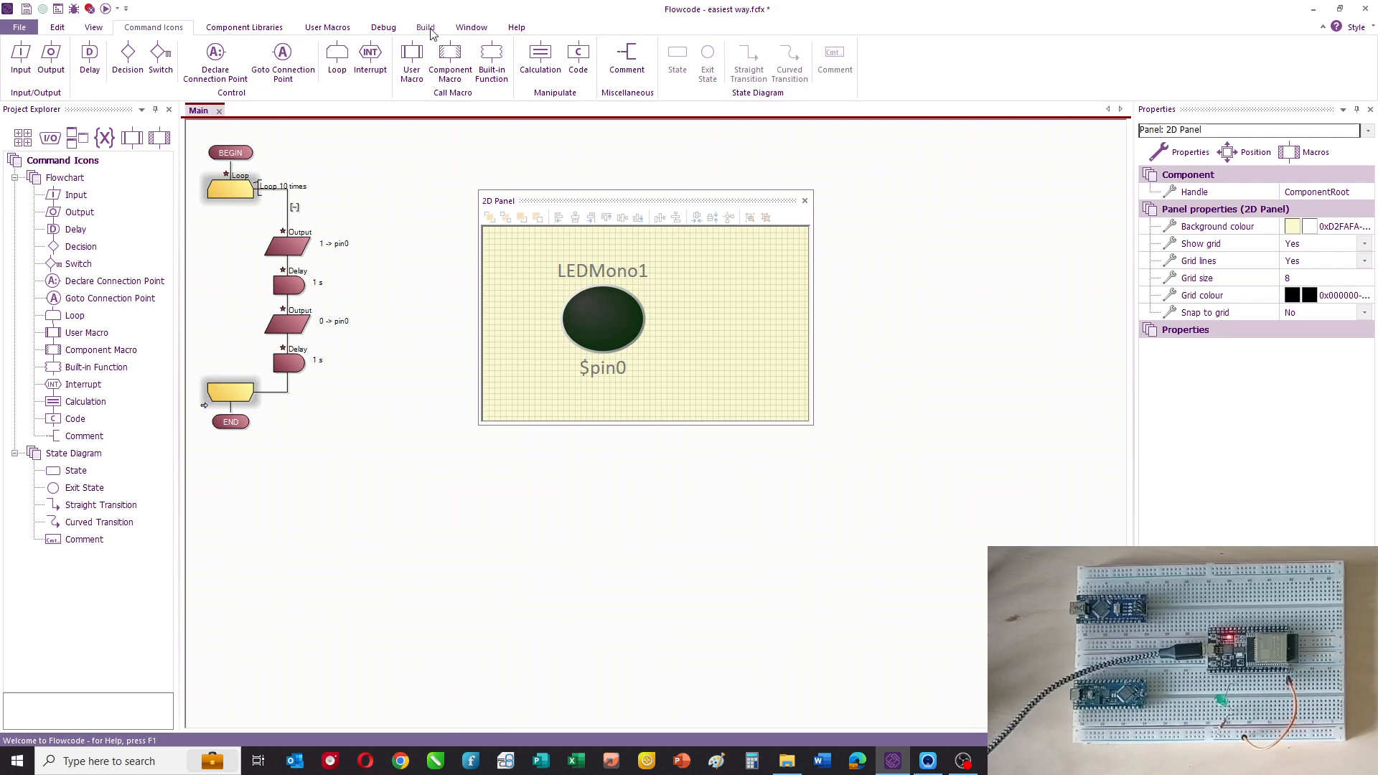
Run the simulation from the Debug ribbon to test the blink, then stop it.
{"action": "left_click", "coordinate": [382, 28]}
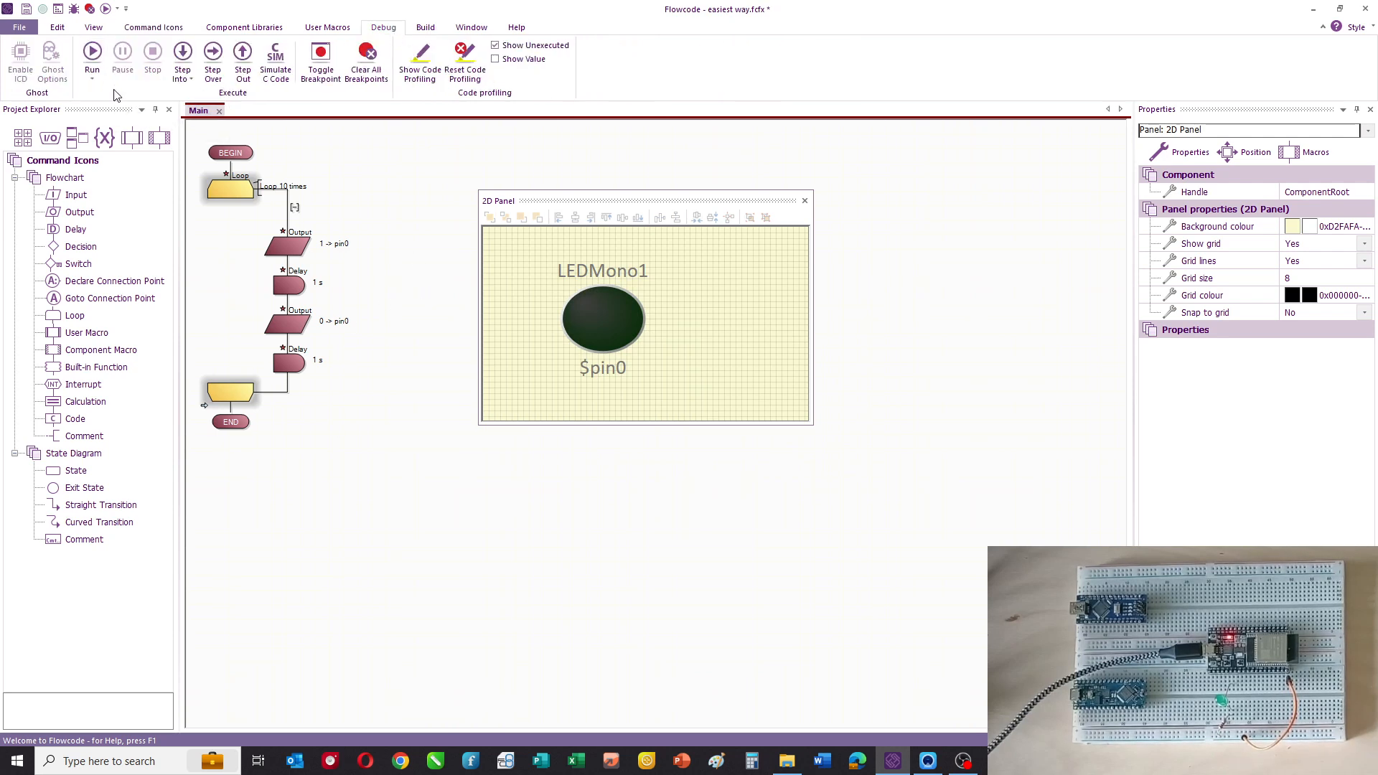
{"action": "left_click", "coordinate": [92, 52]}
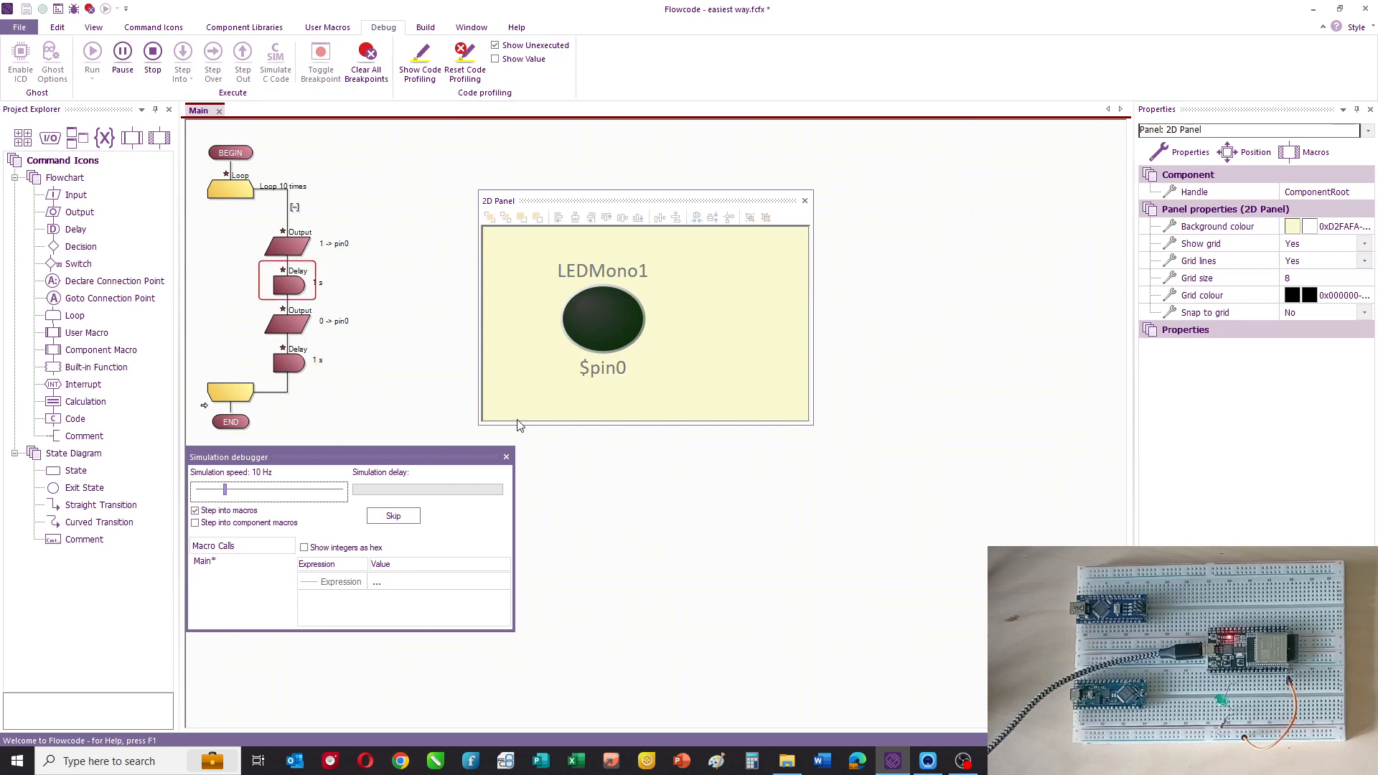
{"action": "left_click", "coordinate": [152, 56]}
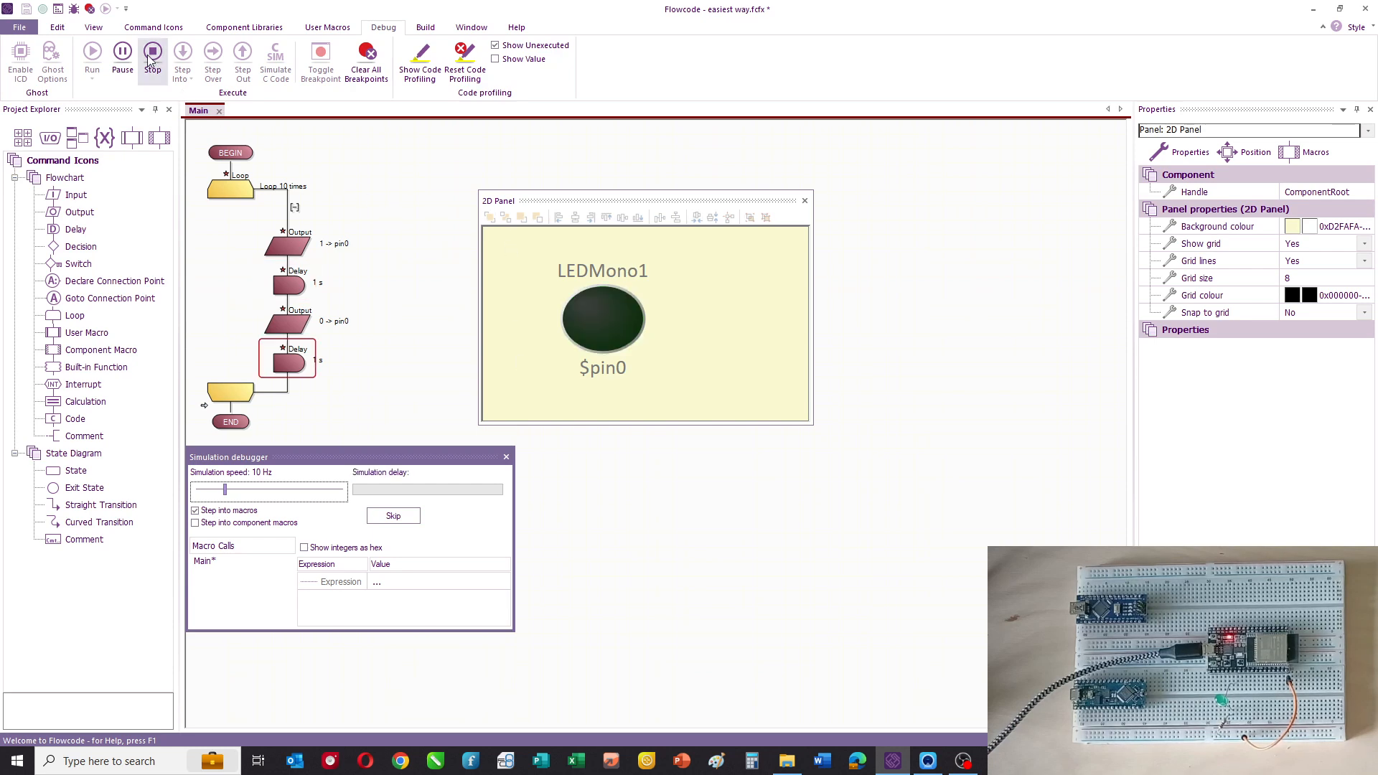
{"action": "left_click", "coordinate": [150, 53]}
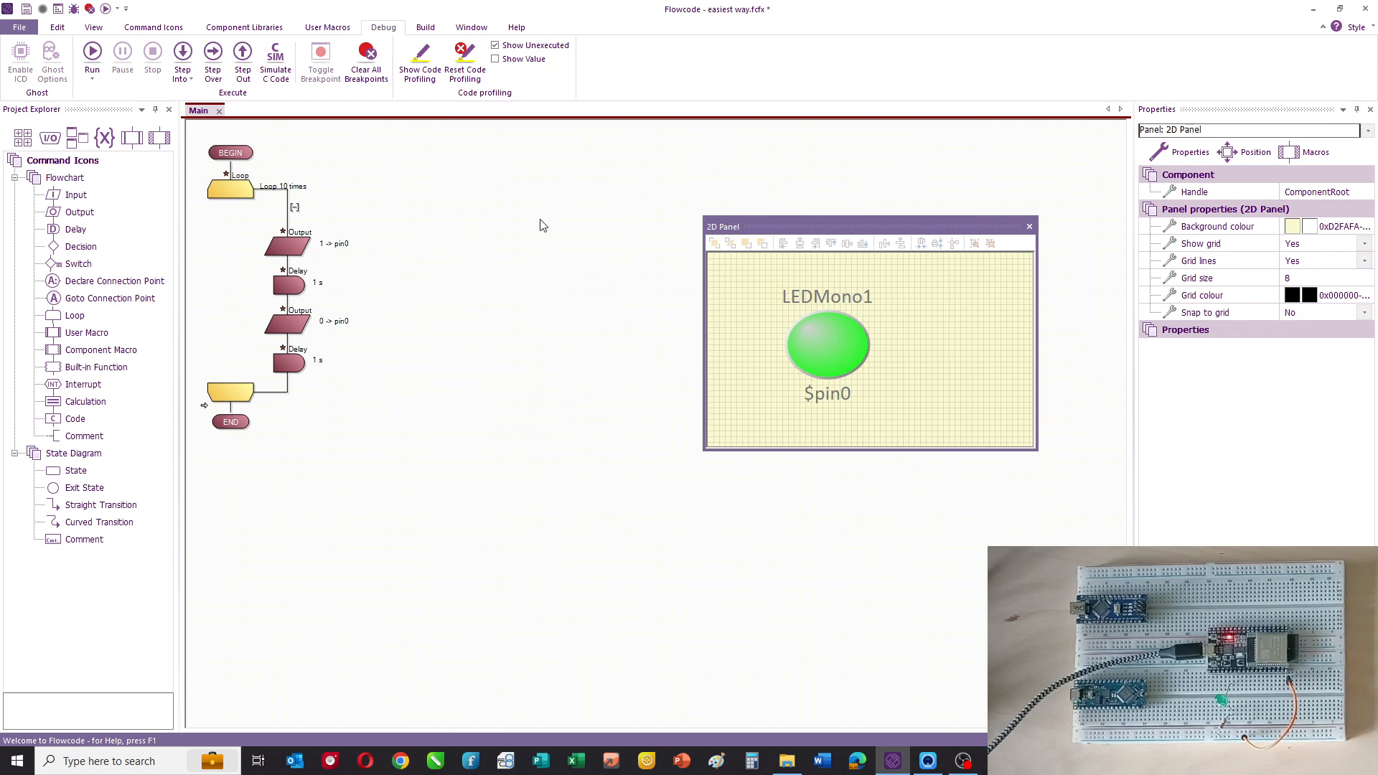
Show Main as blocks, generated C code and pseudocode, each docked beside the flowchart.
{"action": "left_click", "coordinate": [327, 27]}
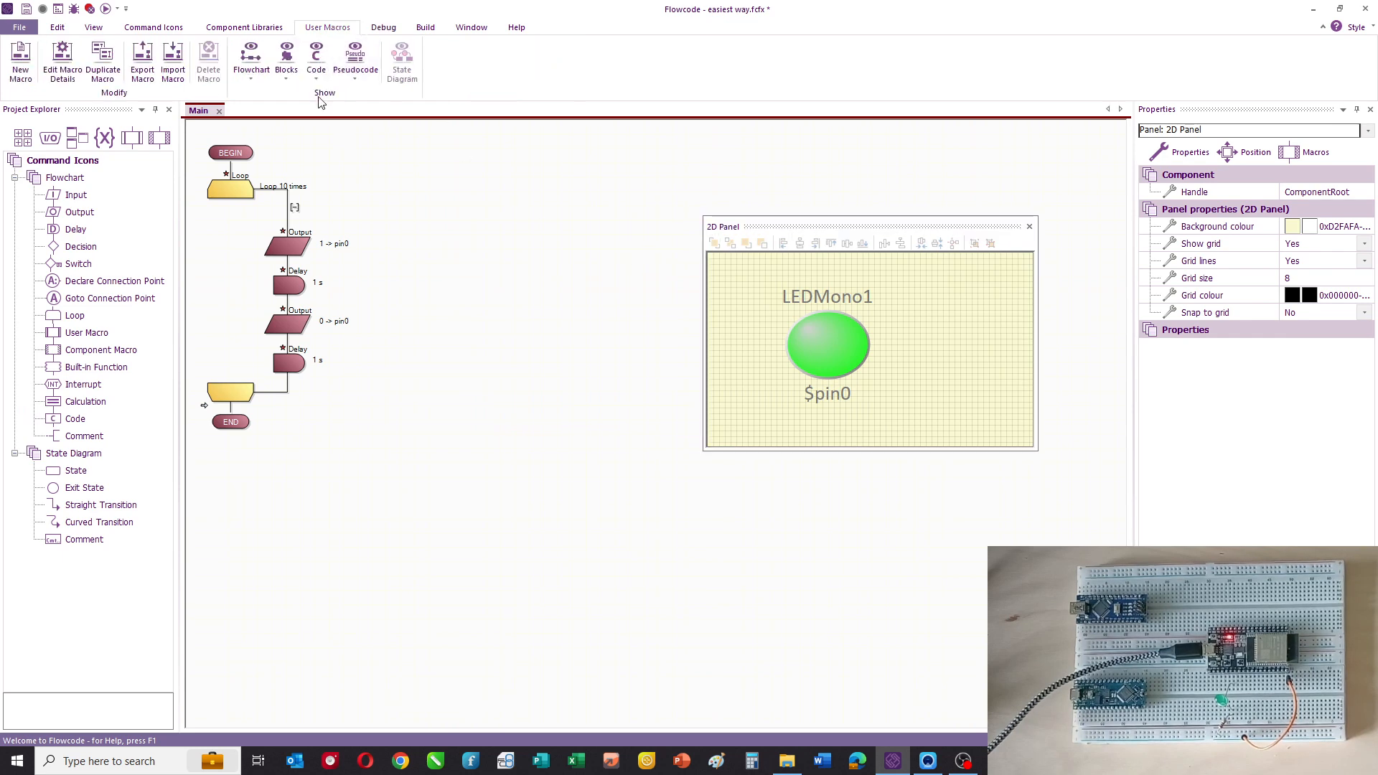
{"action": "left_click", "coordinate": [286, 59]}
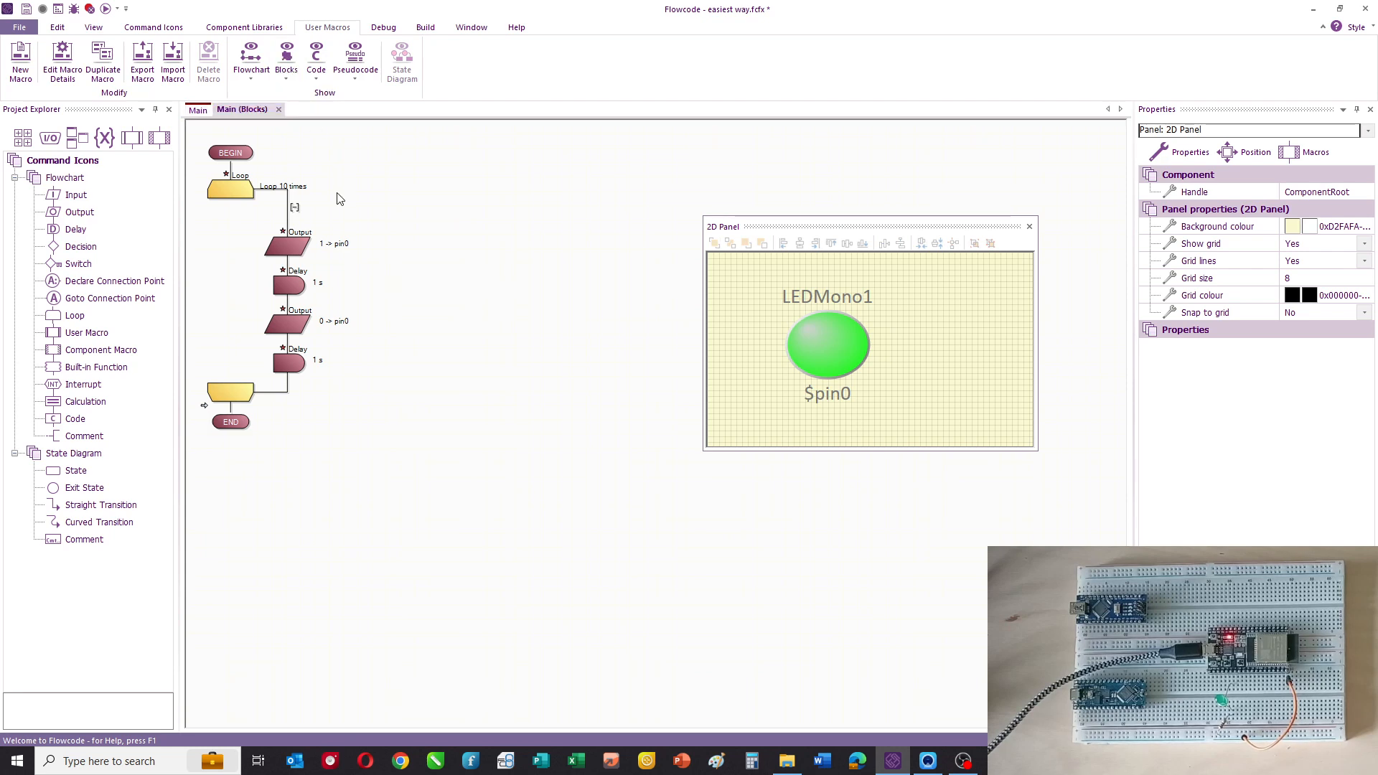
{"action": "left_click", "coordinate": [279, 110]}
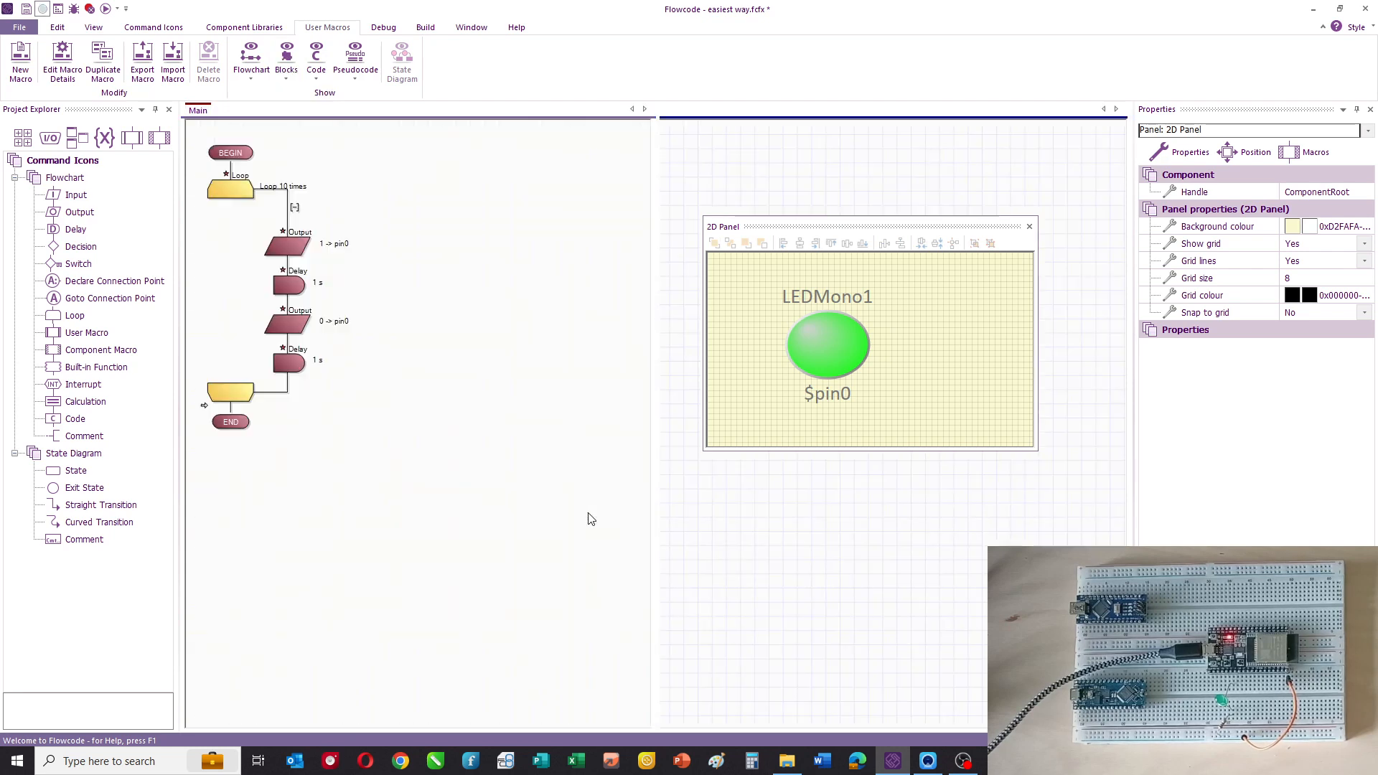
{"action": "left_click", "coordinate": [316, 62]}
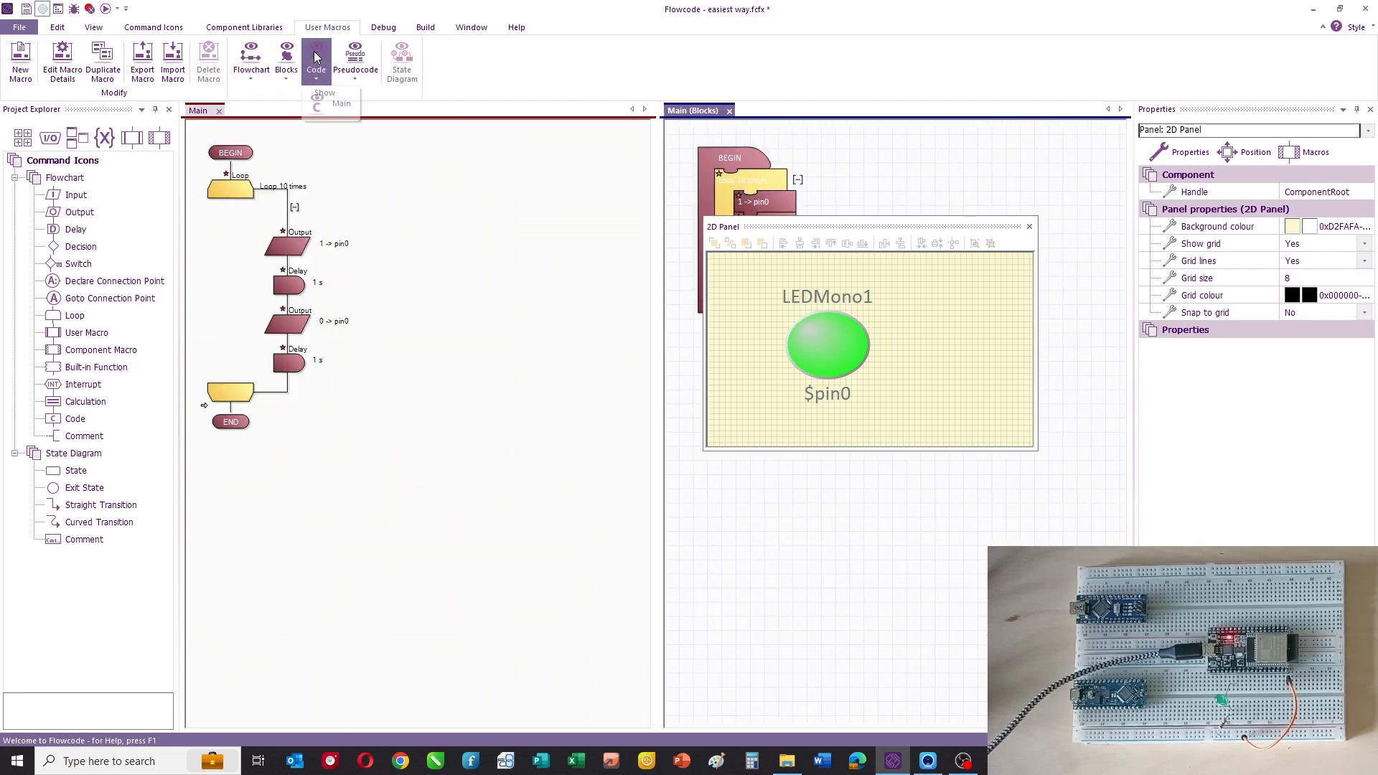
{"action": "left_click", "coordinate": [316, 62]}
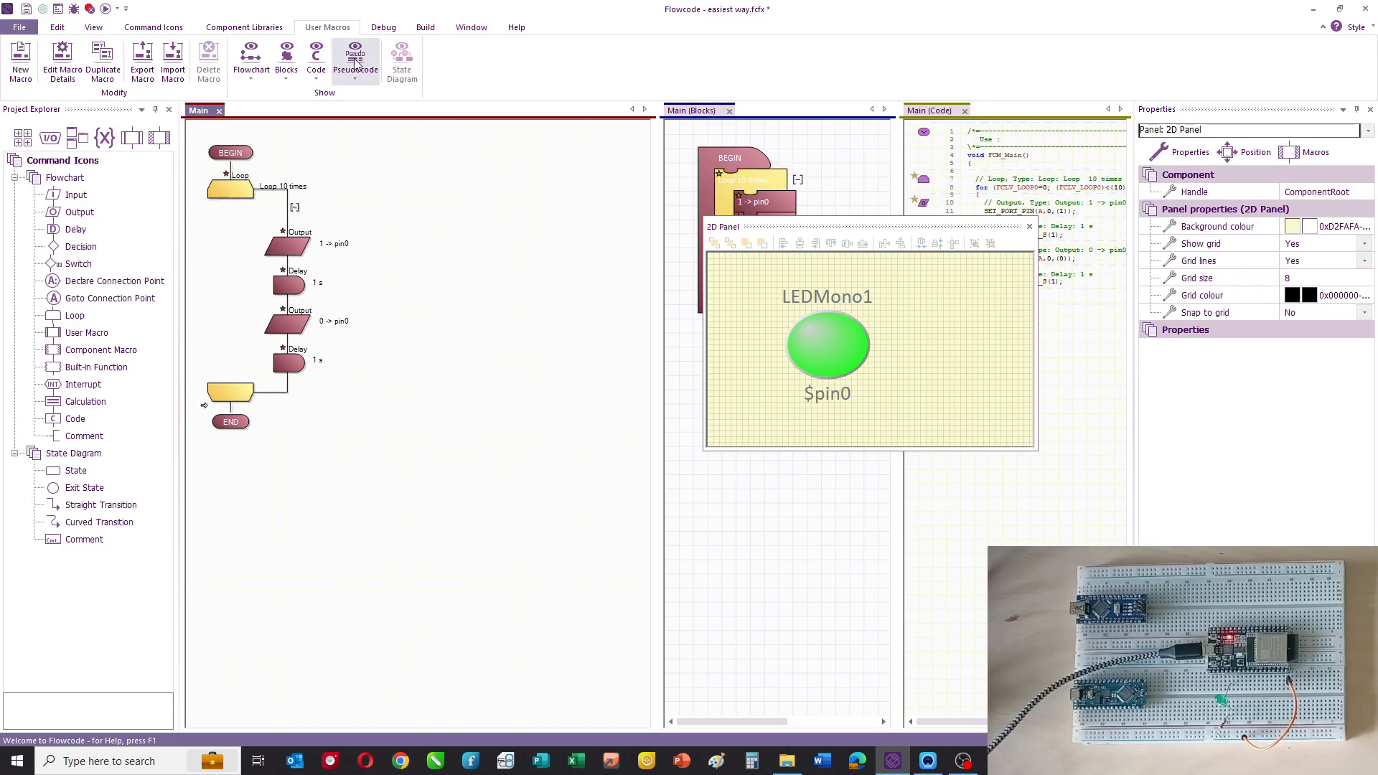
{"action": "left_click", "coordinate": [355, 62]}
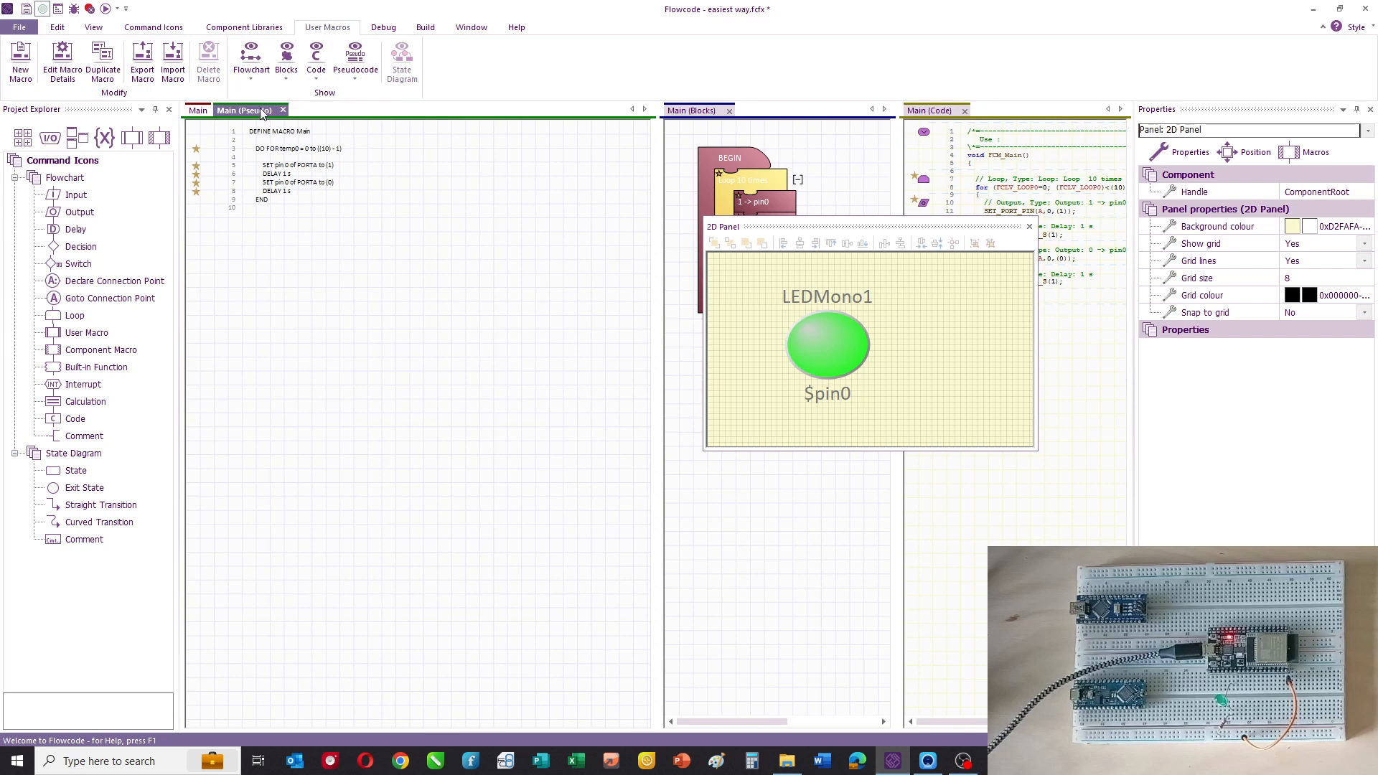
{"action": "left_click", "coordinate": [198, 111]}
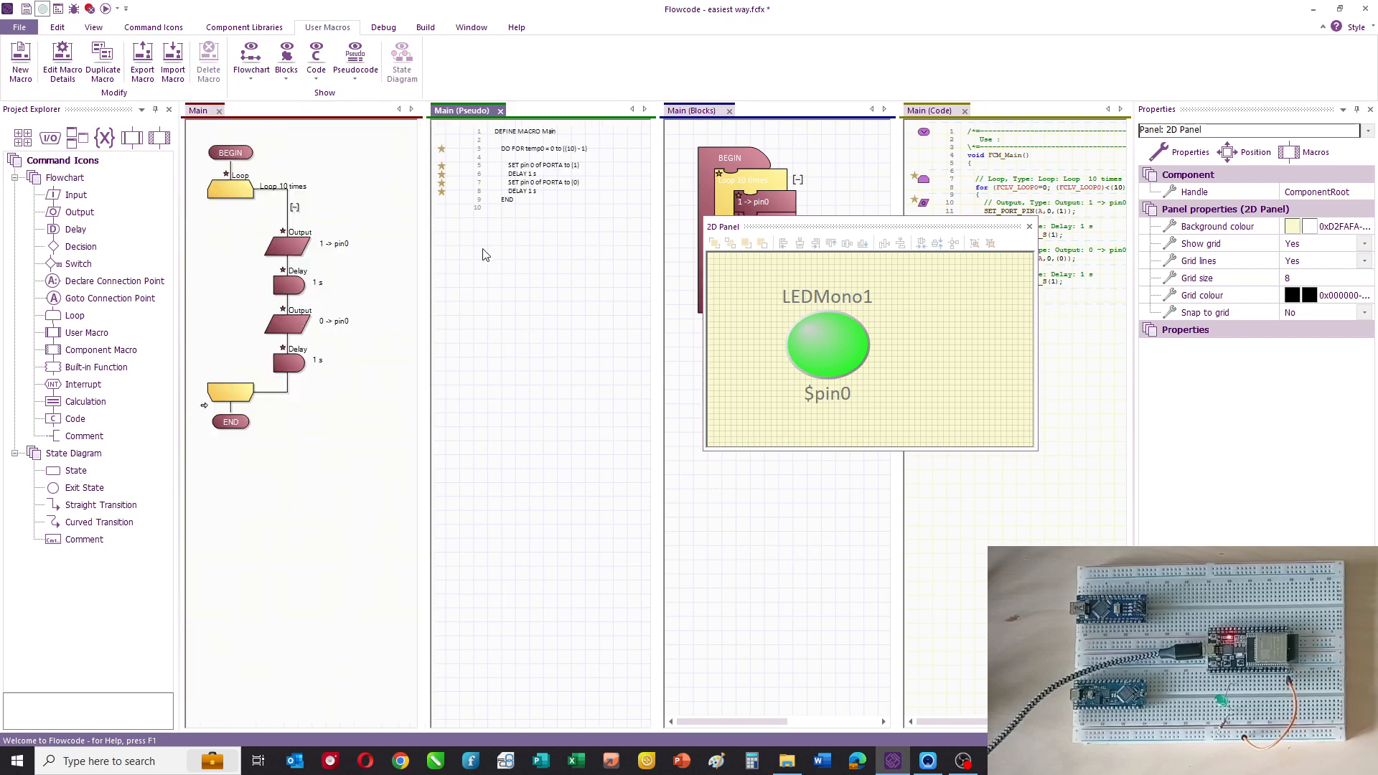
{"action": "mouse_move", "coordinate": [518, 204]}
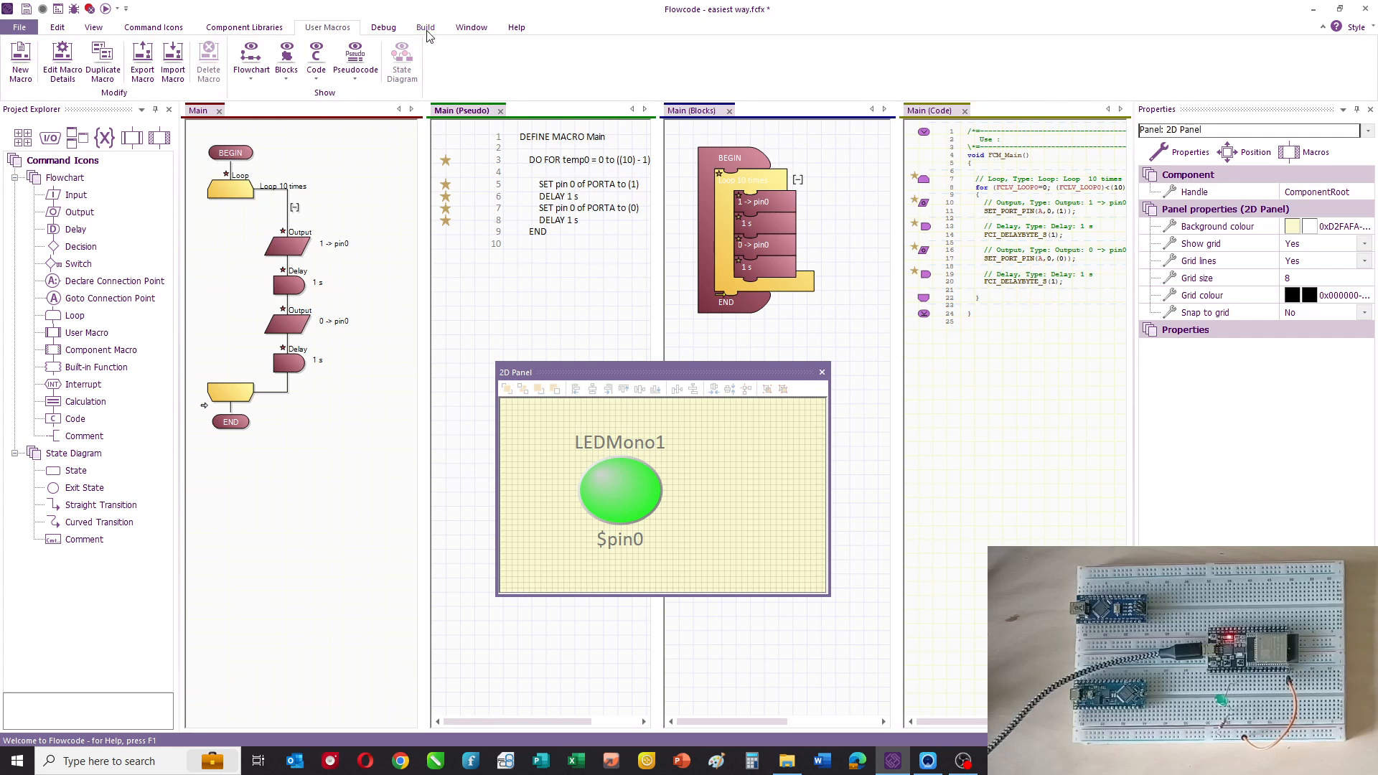
Set the programmer port to COM5 in Project Options, keeping the ESP32_WROOM_32 target.
{"action": "left_click", "coordinate": [425, 26]}
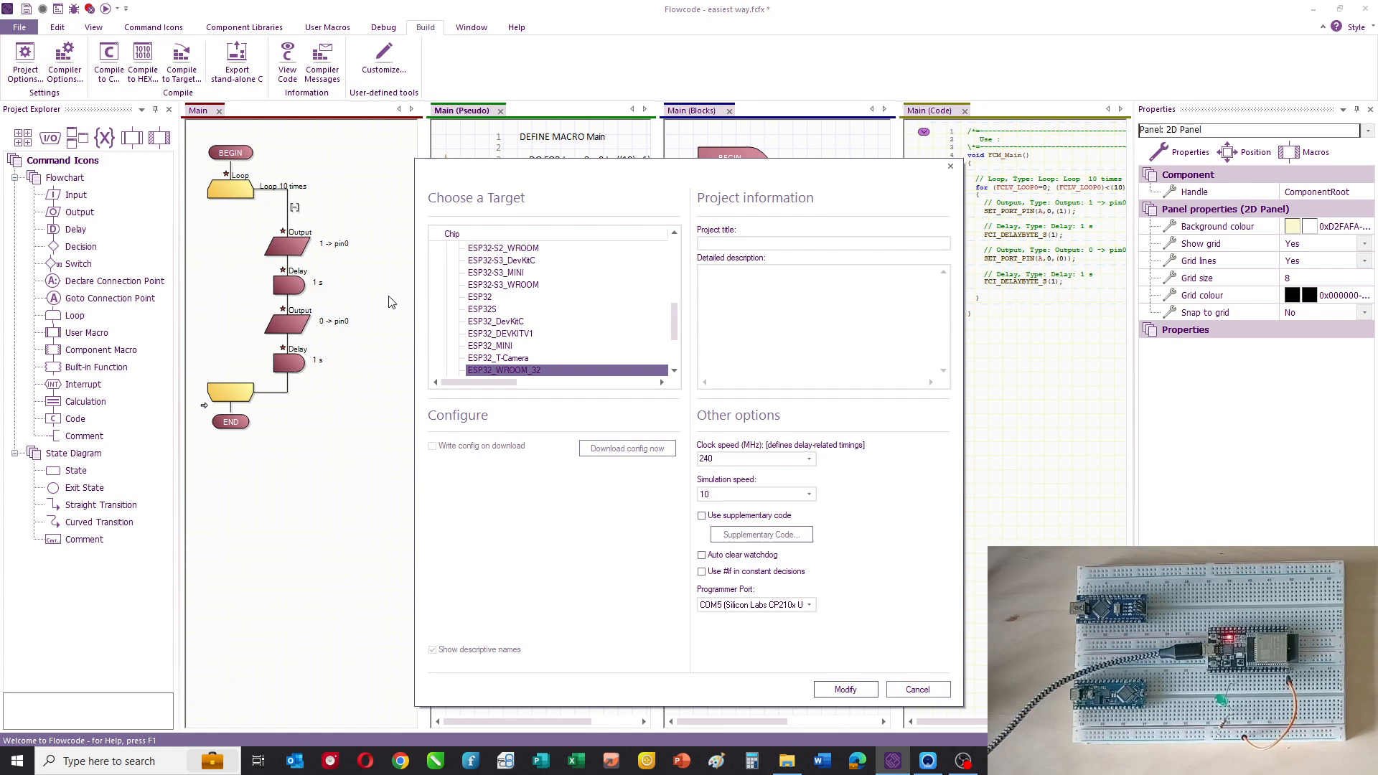
{"action": "left_click", "coordinate": [805, 604]}
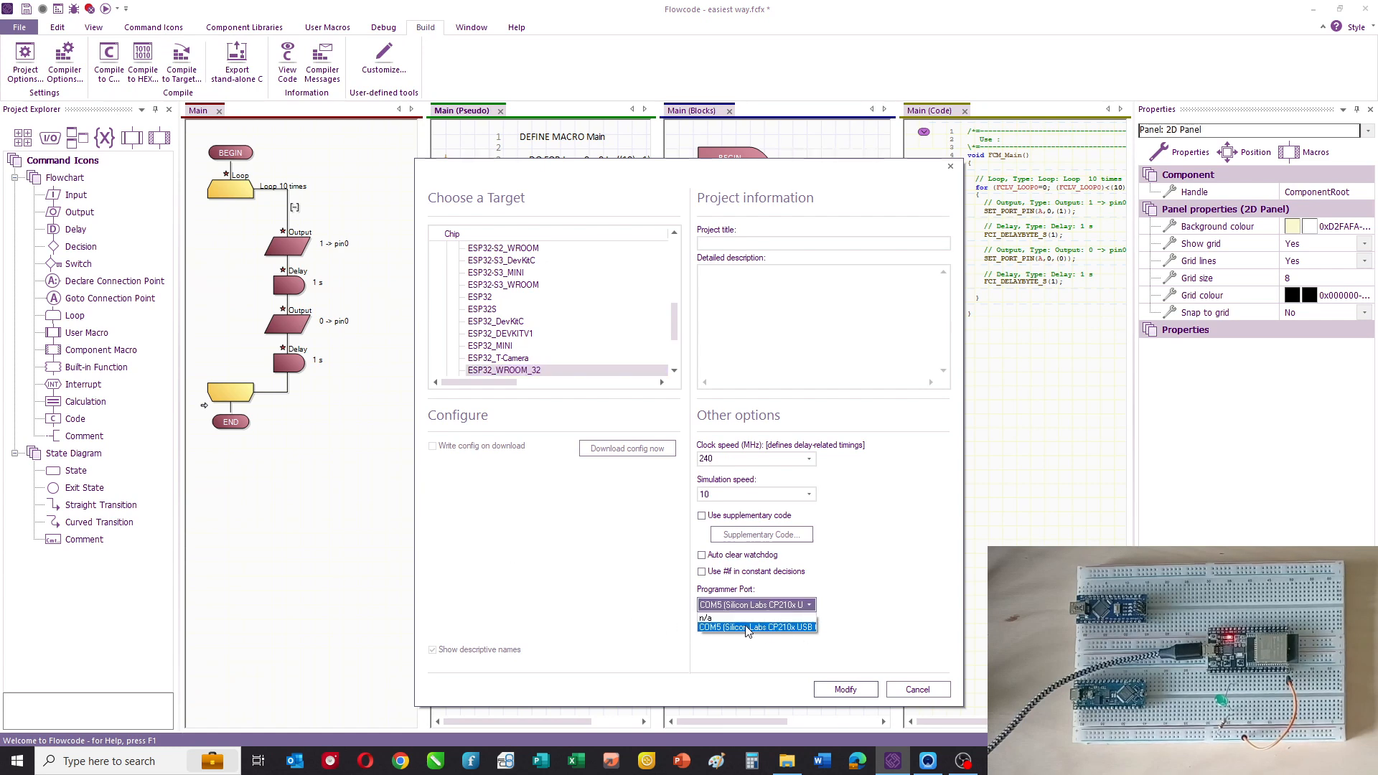
{"action": "left_click", "coordinate": [754, 628]}
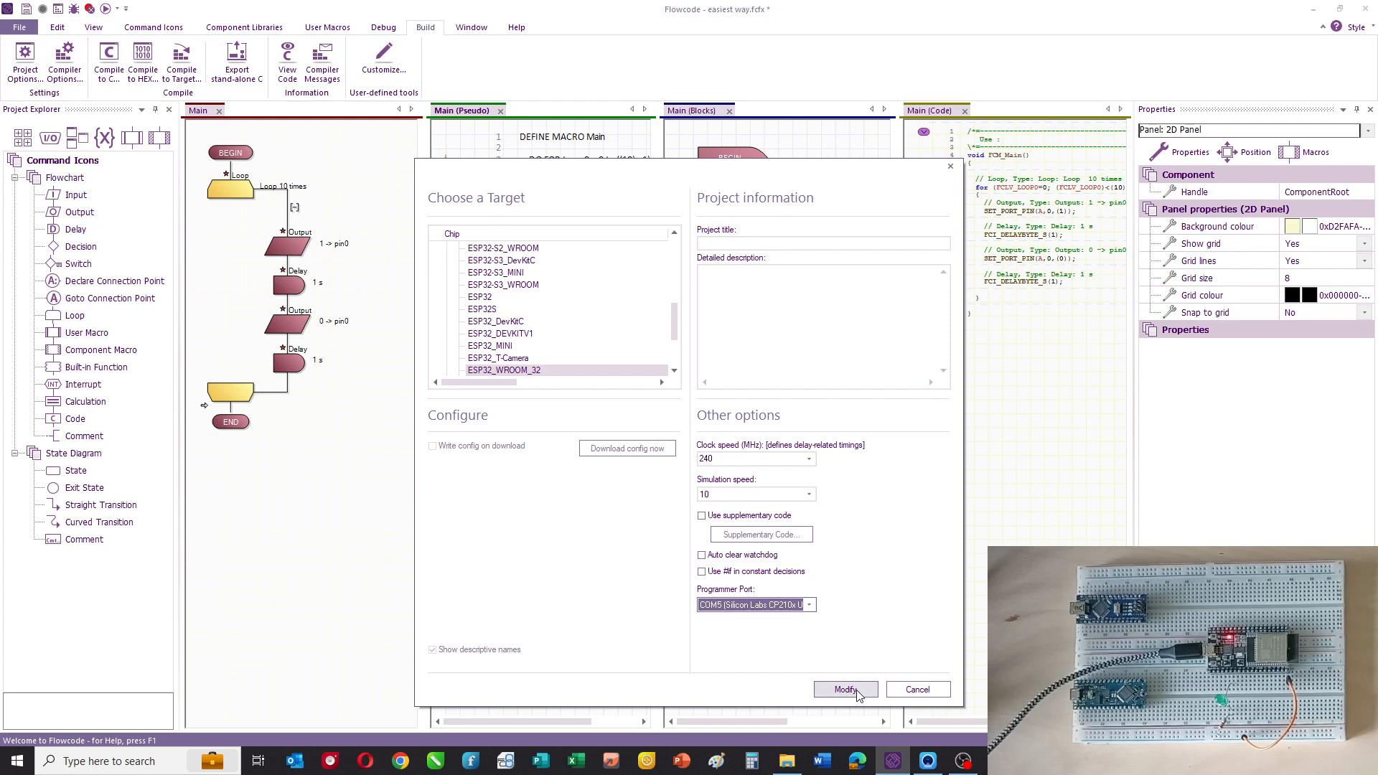
{"action": "left_click", "coordinate": [844, 689]}
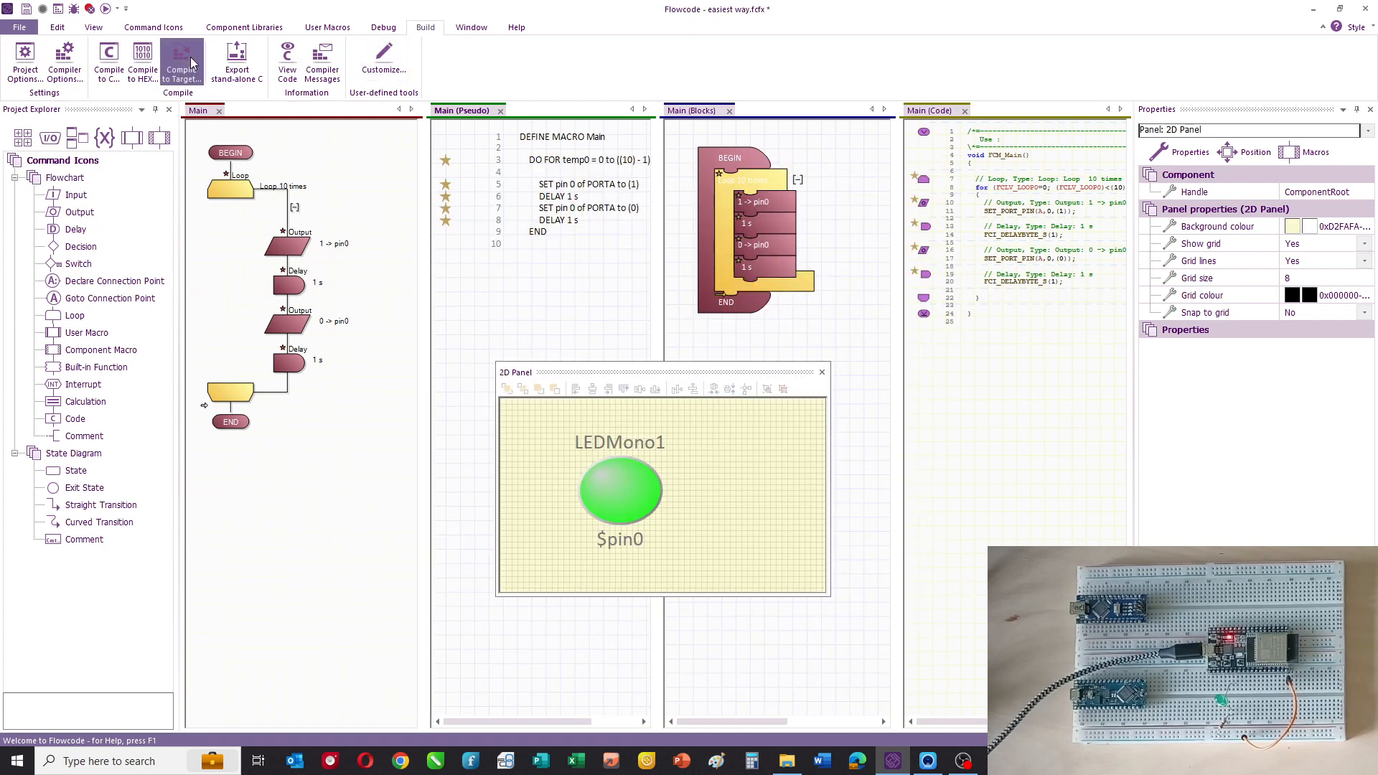
Compile to the ESP32 target, saving the project when prompted.
{"action": "left_click", "coordinate": [182, 57]}
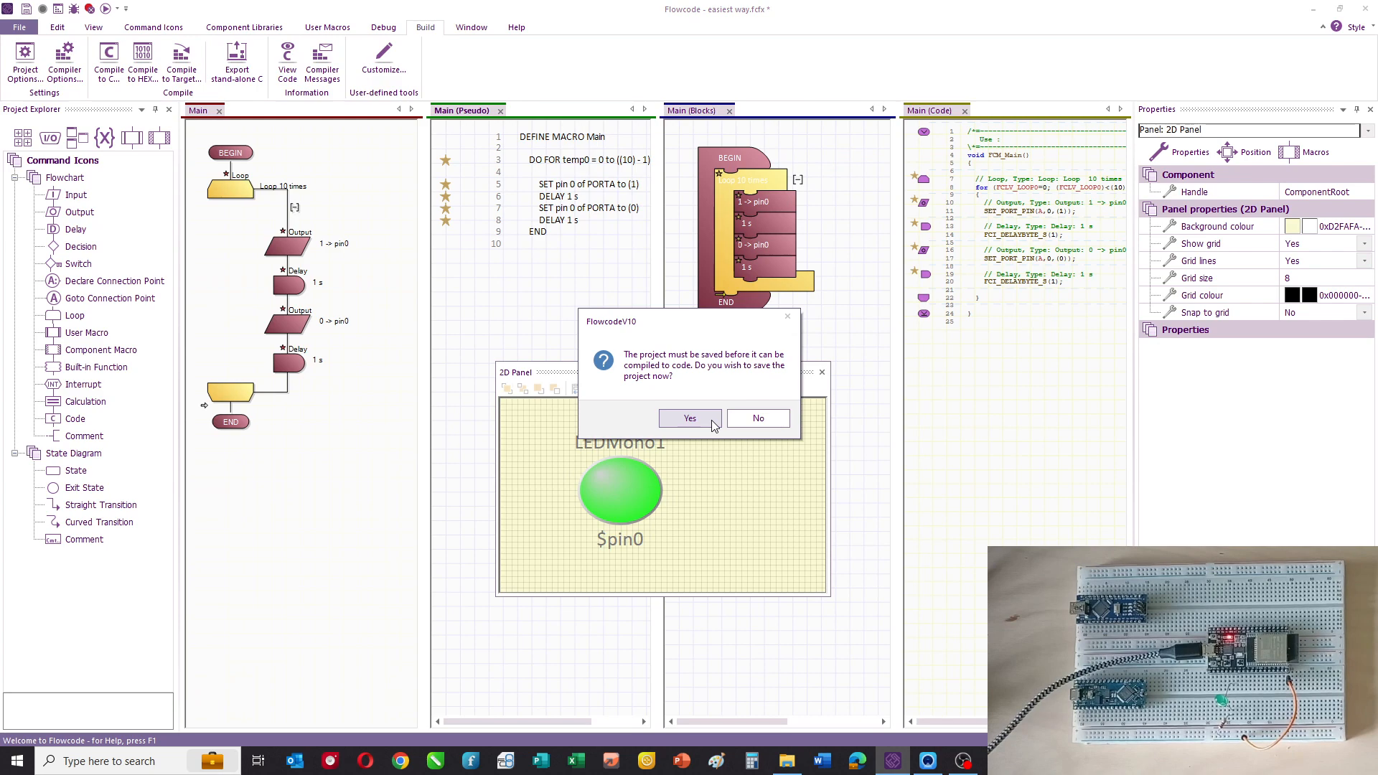
{"action": "left_click", "coordinate": [689, 418]}
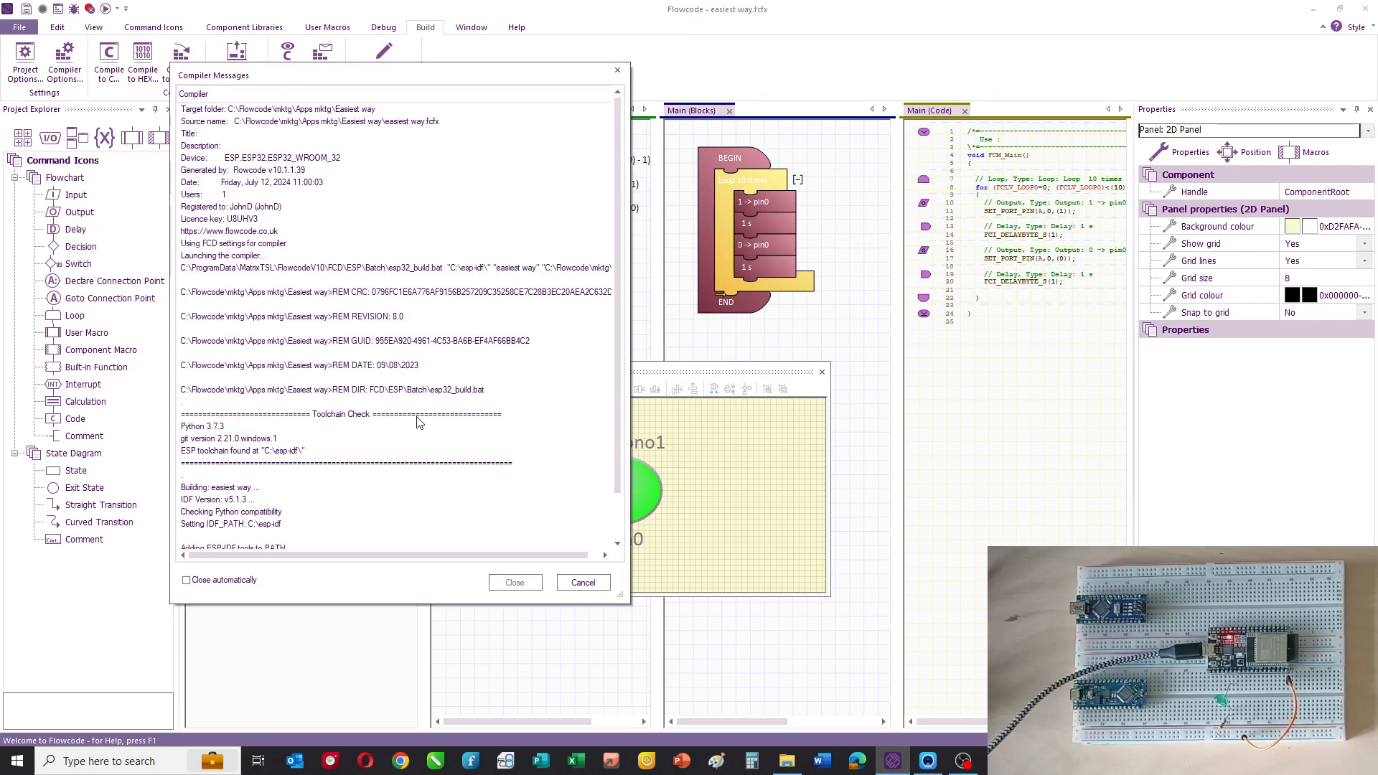